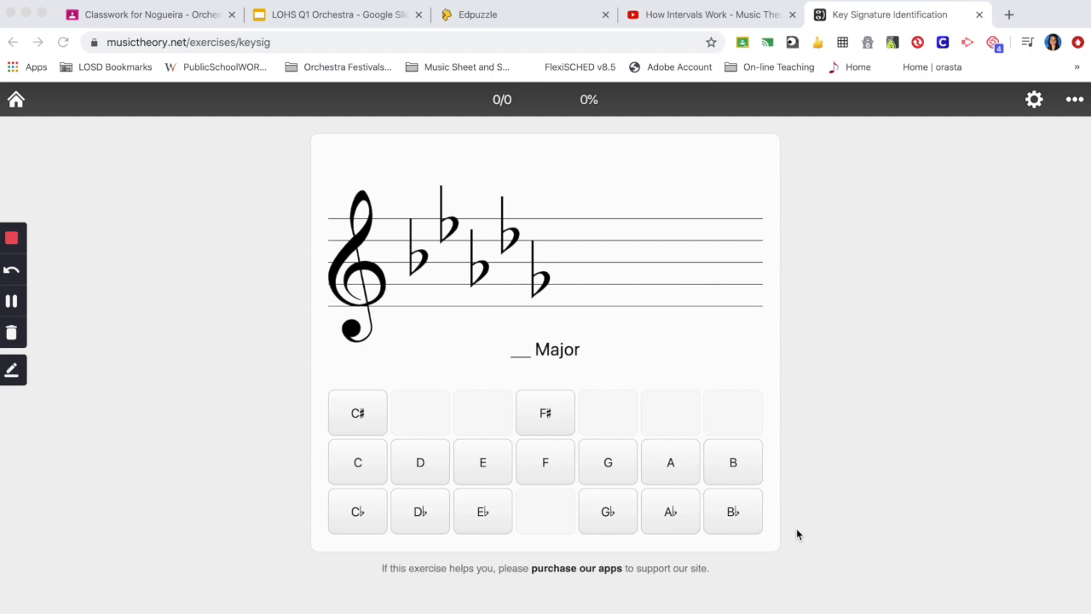
pyautogui.moveTo(571, 246)
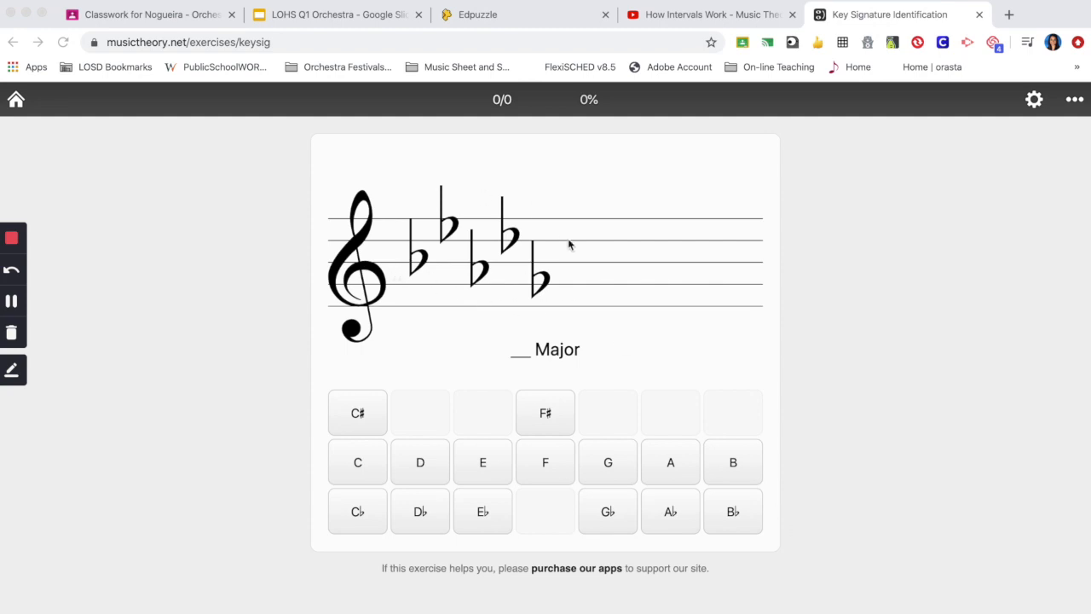
pyautogui.moveTo(508, 286)
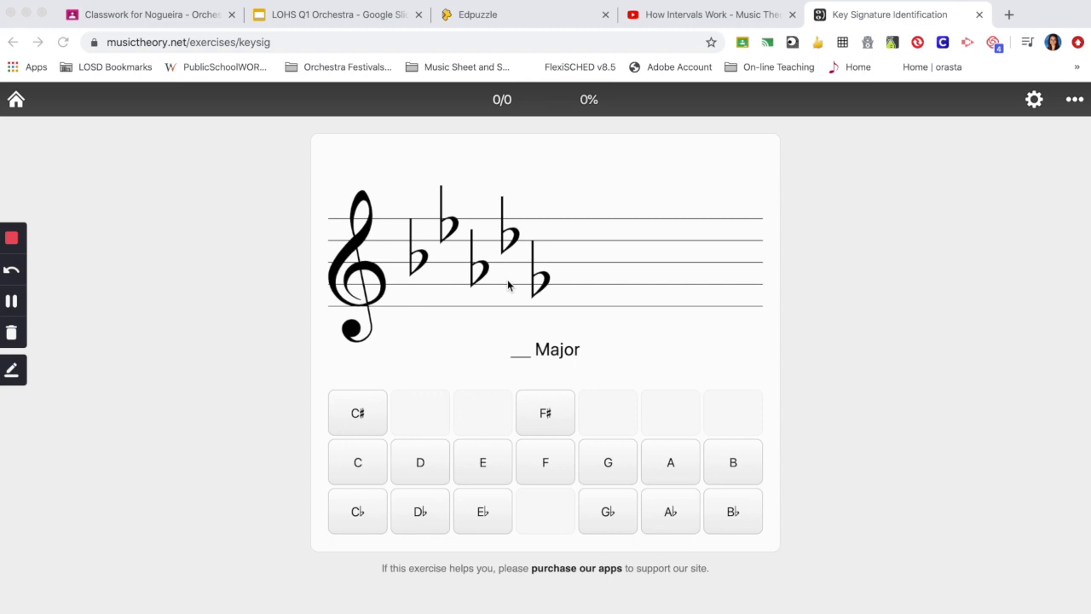
pyautogui.moveTo(563, 312)
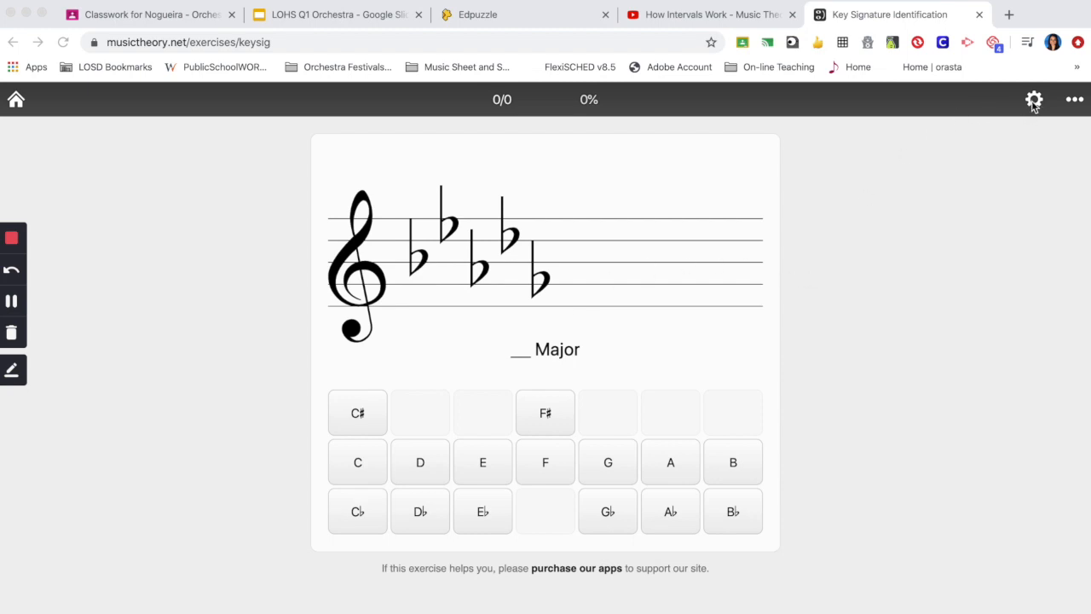
# Step: Review the exercise customization settings for clefs and included key signatures, then return to the exercise
pyautogui.click(1033, 98)
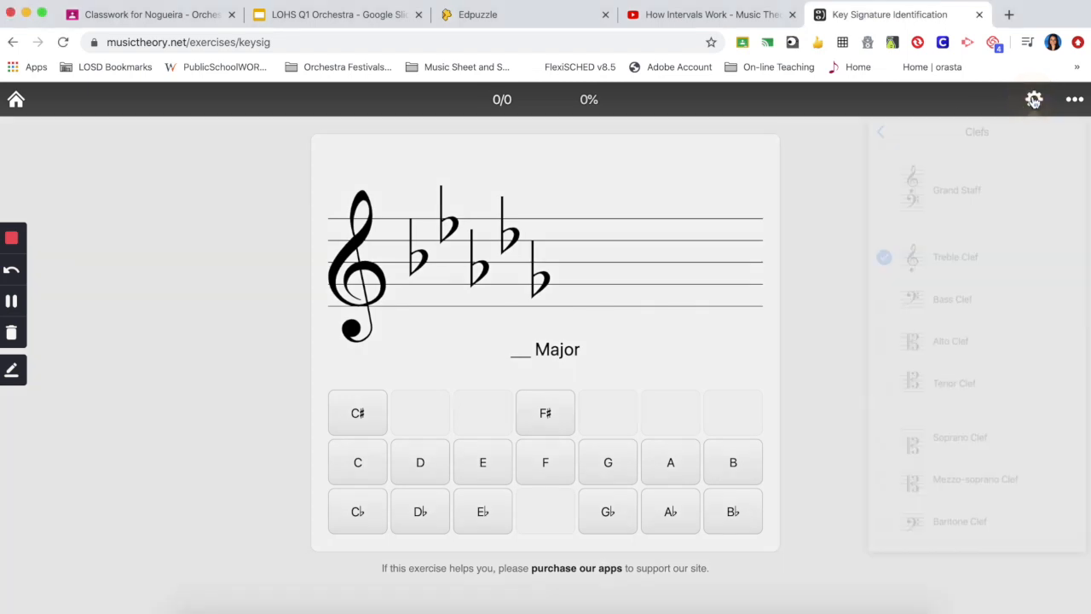
pyautogui.click(1033, 100)
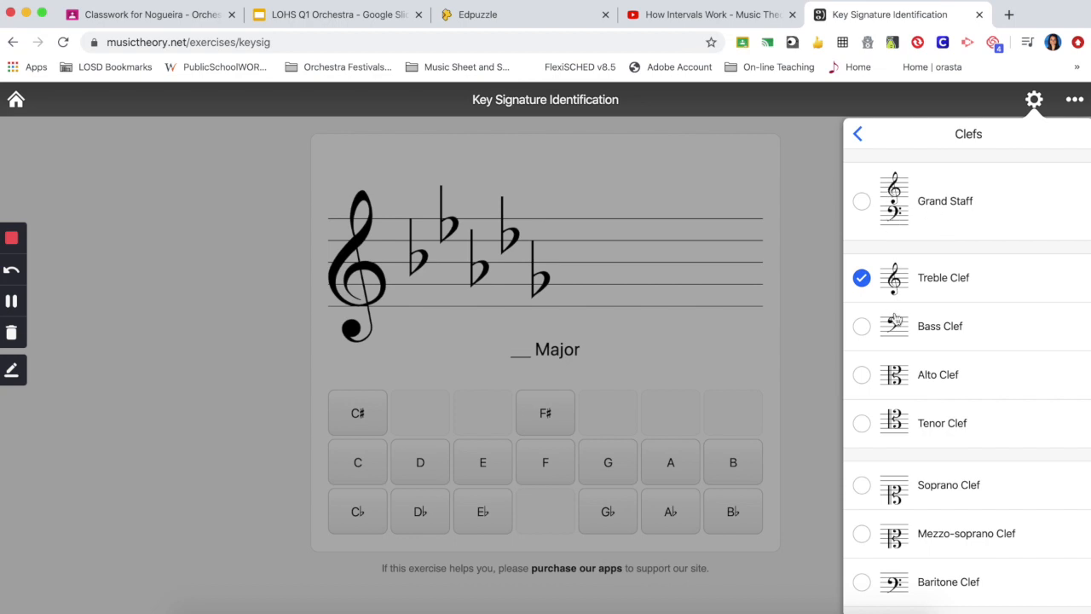
pyautogui.moveTo(951, 368)
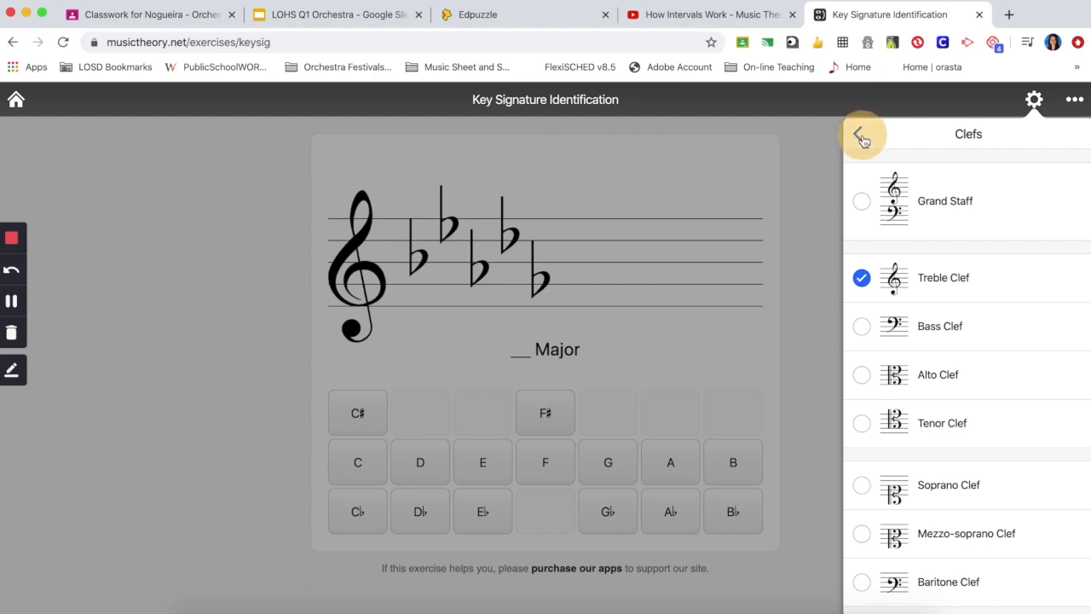
pyautogui.click(861, 133)
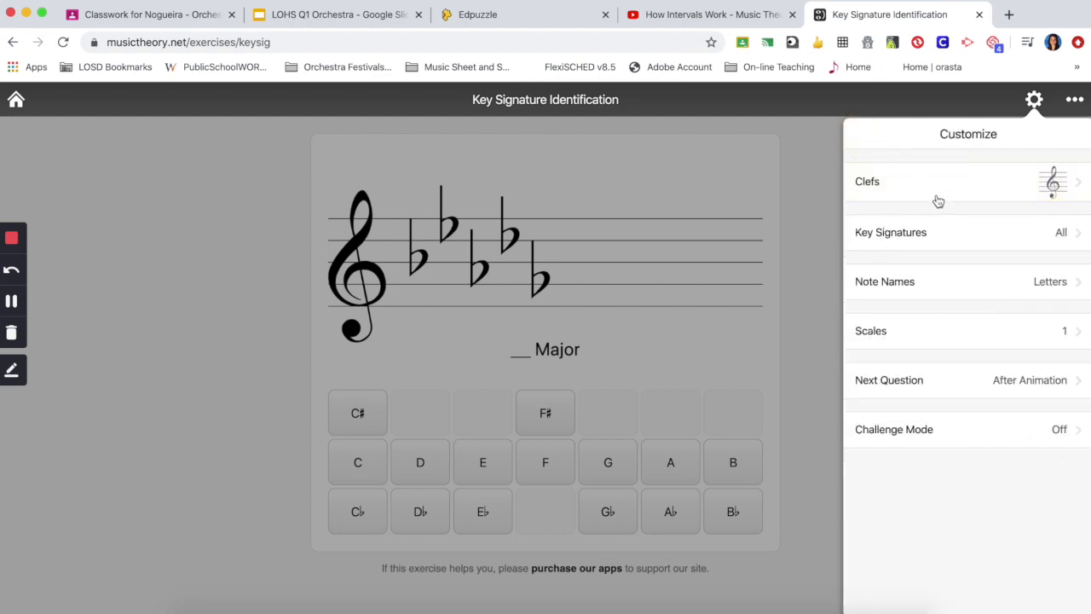
pyautogui.moveTo(917, 250)
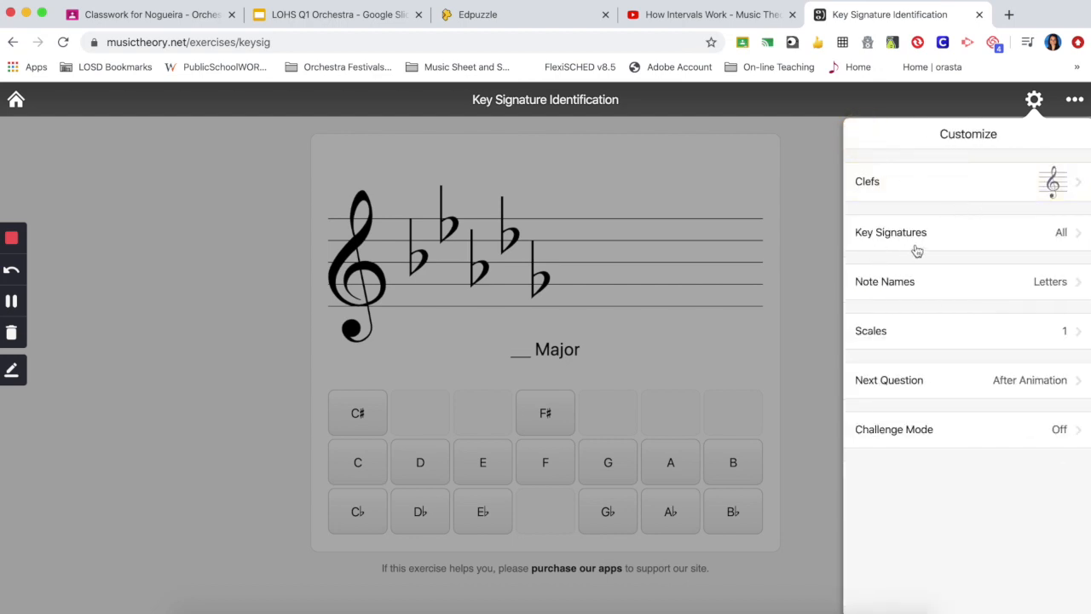
pyautogui.click(915, 238)
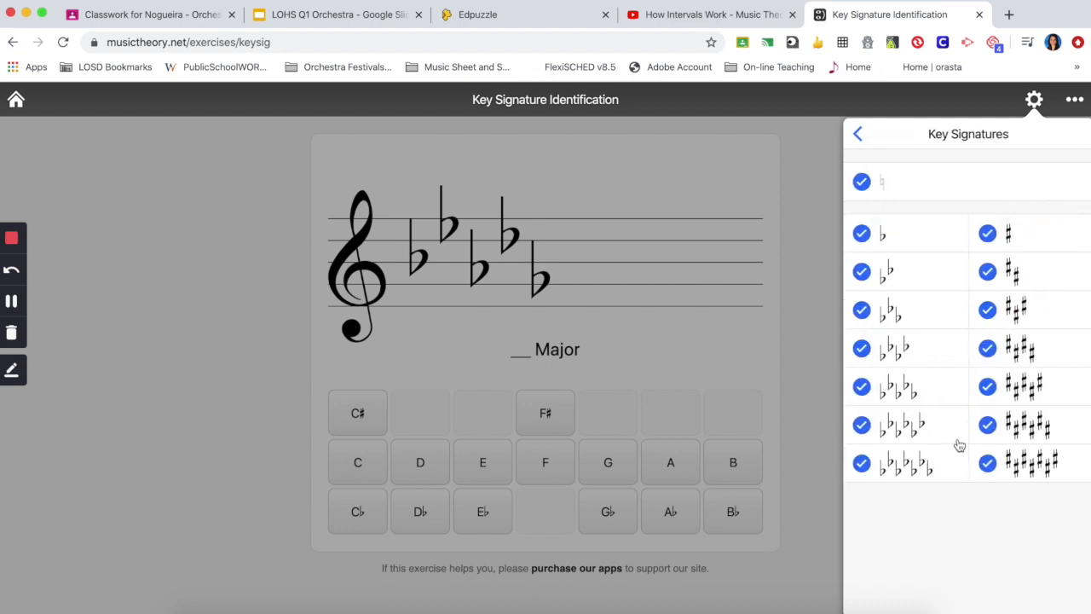
pyautogui.moveTo(909, 210)
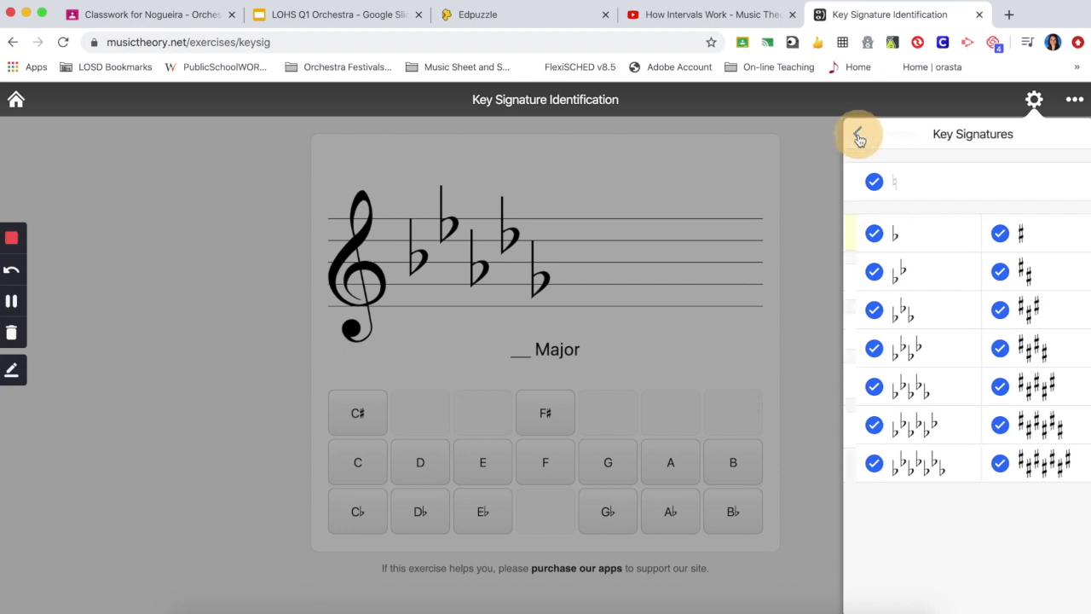
pyautogui.click(858, 135)
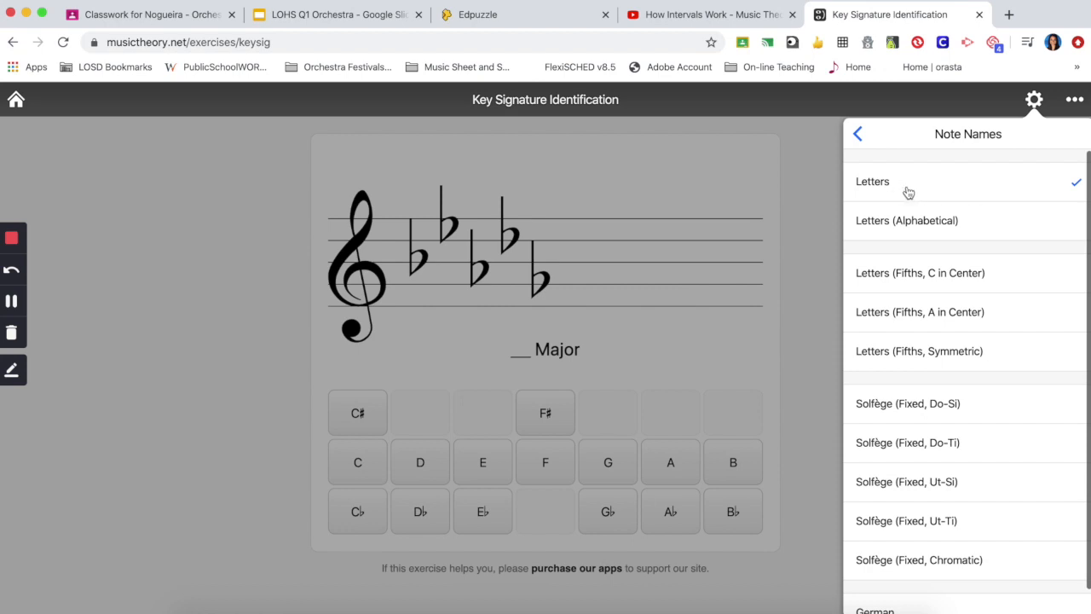
pyautogui.click(858, 133)
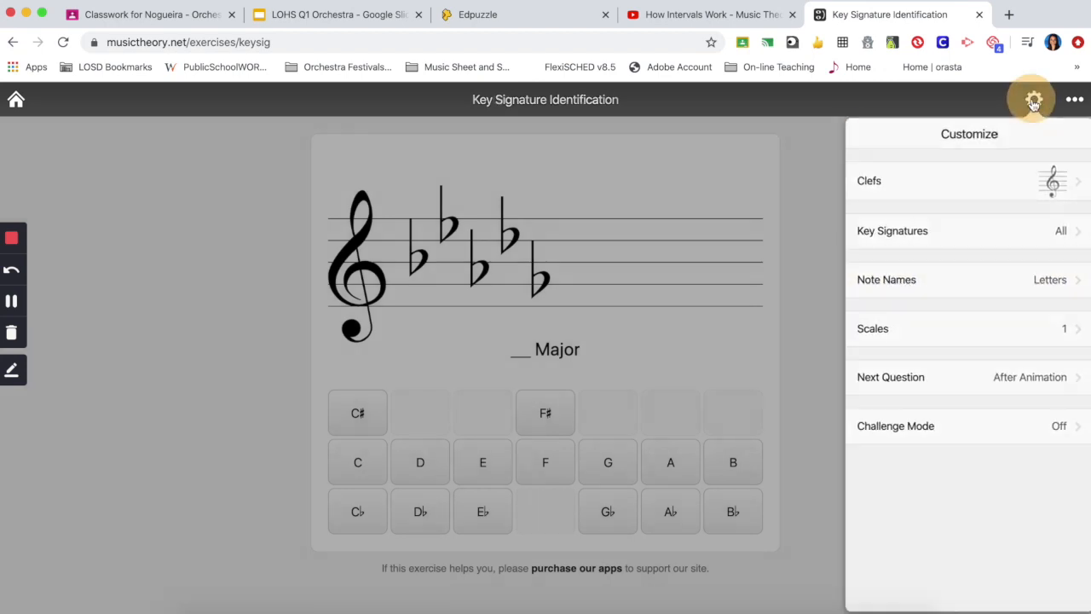
pyautogui.click(1033, 100)
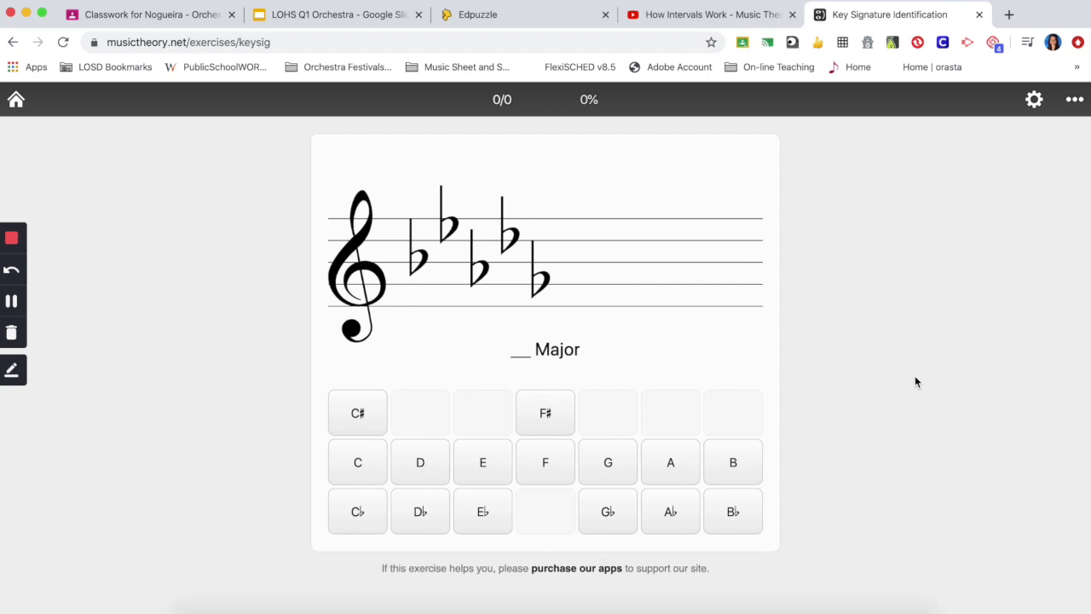
pyautogui.moveTo(492, 295)
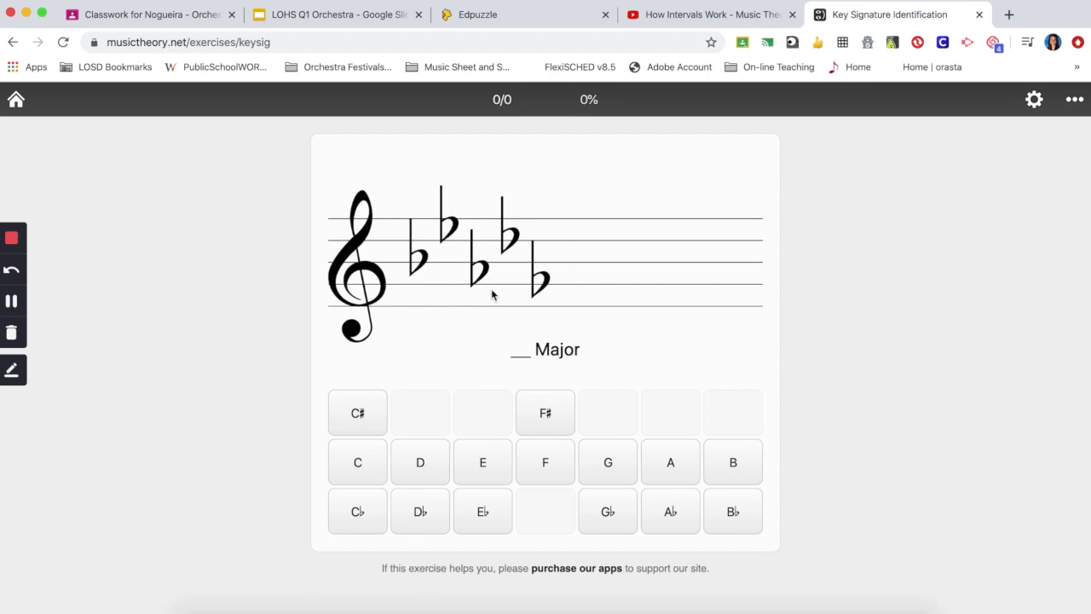
pyautogui.moveTo(498, 296)
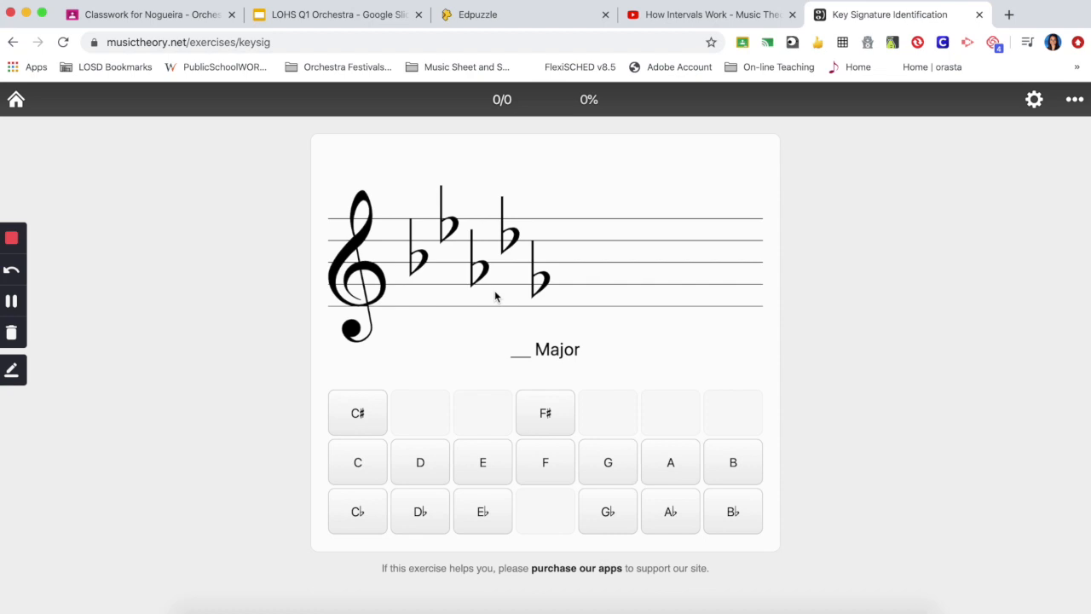
pyautogui.moveTo(502, 266)
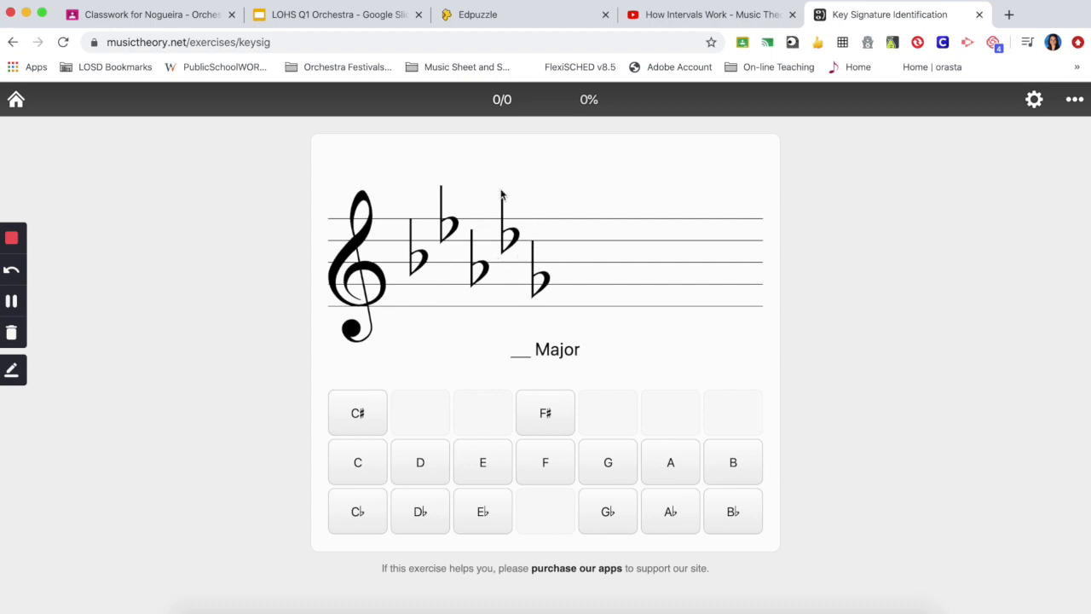
pyautogui.moveTo(552, 297)
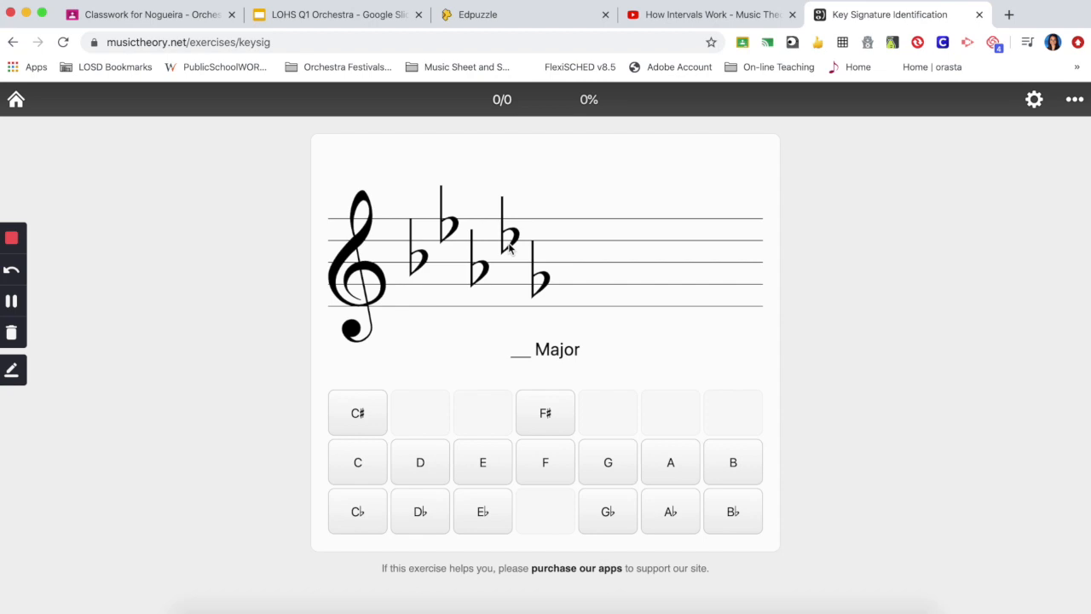
pyautogui.moveTo(418, 512)
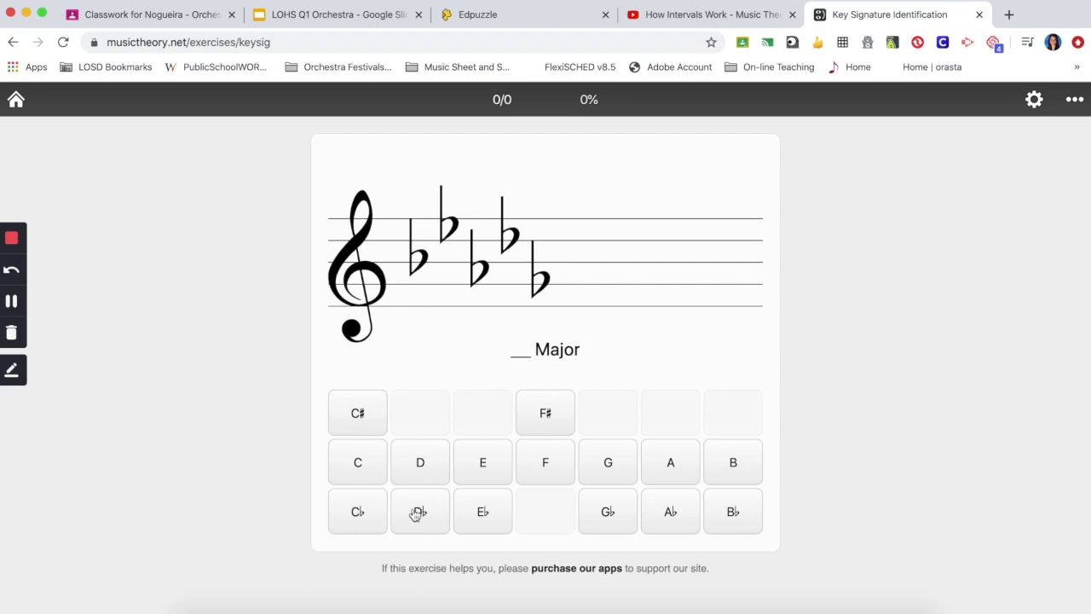
# Step: Answer the five-flat key signature as D♭ Major
pyautogui.click(419, 511)
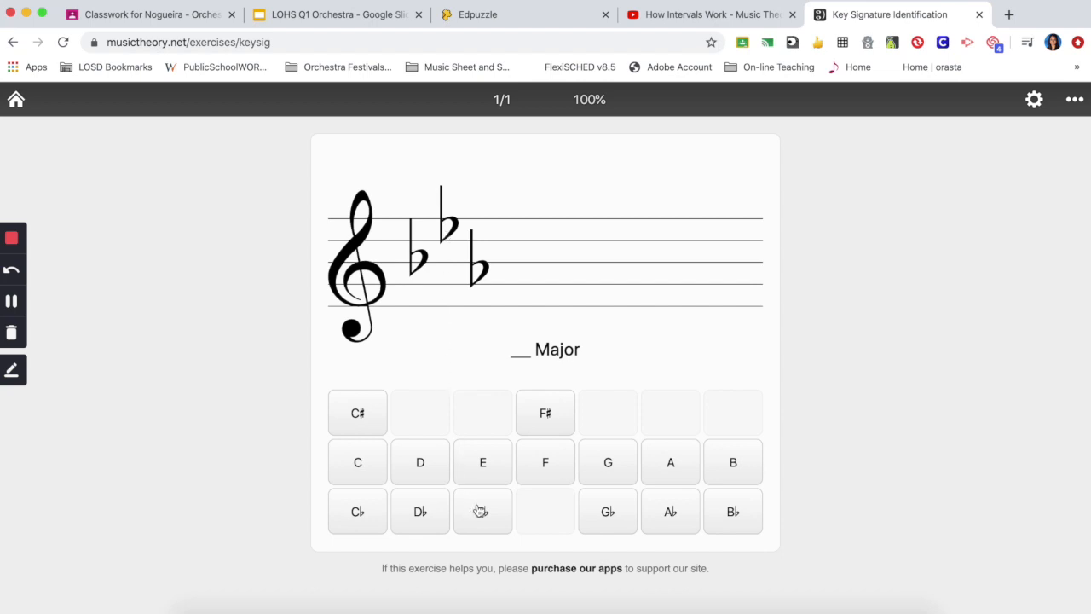
# Step: Answer the three-flat key signature as E♭ Major
pyautogui.click(482, 511)
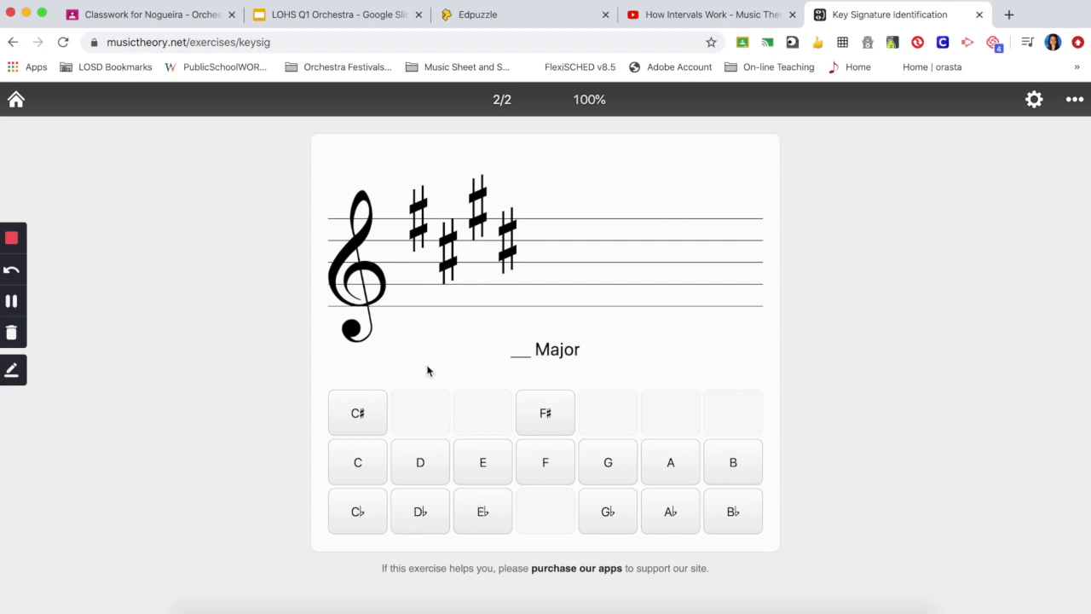
pyautogui.moveTo(435, 361)
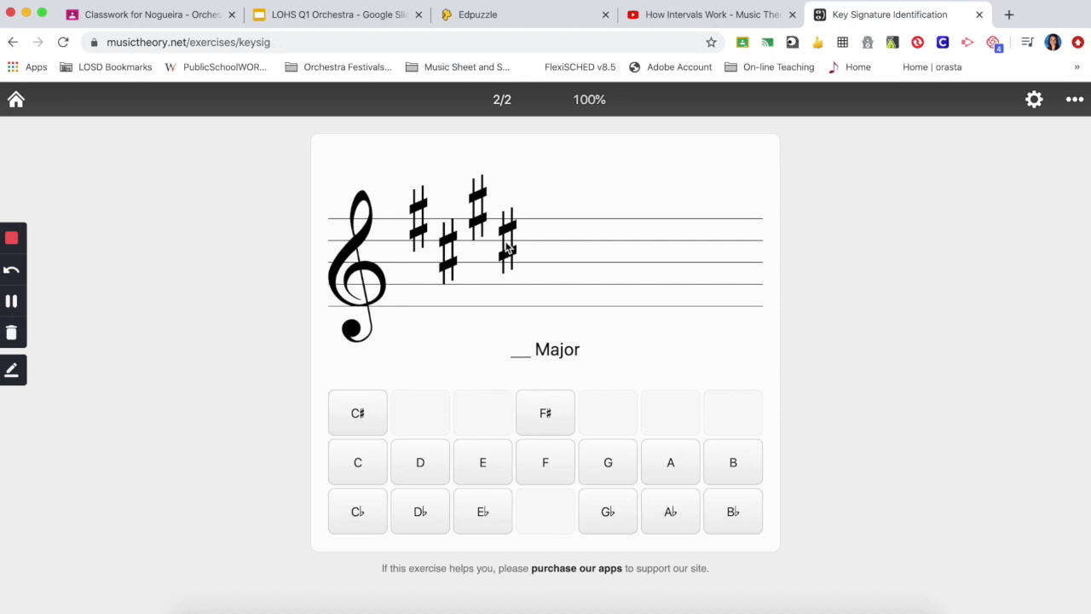
pyautogui.moveTo(508, 252)
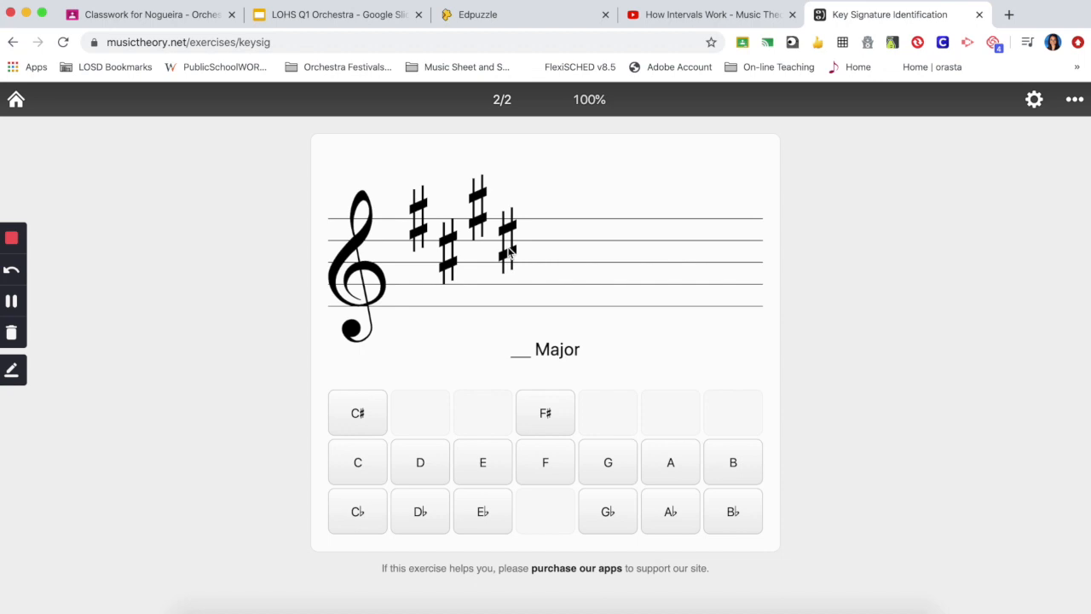
pyautogui.moveTo(503, 464)
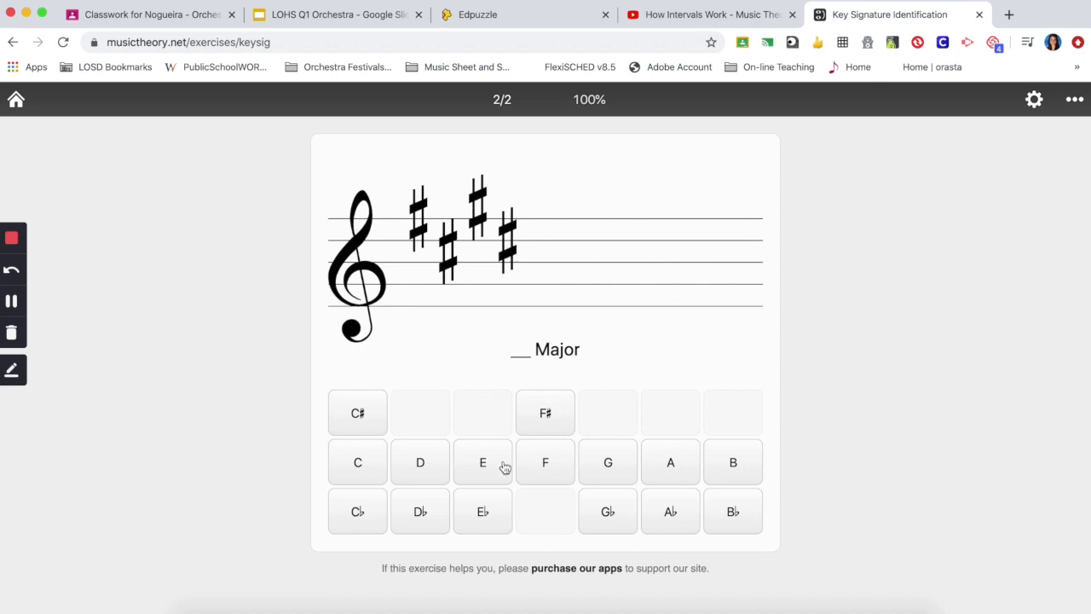
# Step: Answer the four-sharp key signature as E Major
pyautogui.click(482, 462)
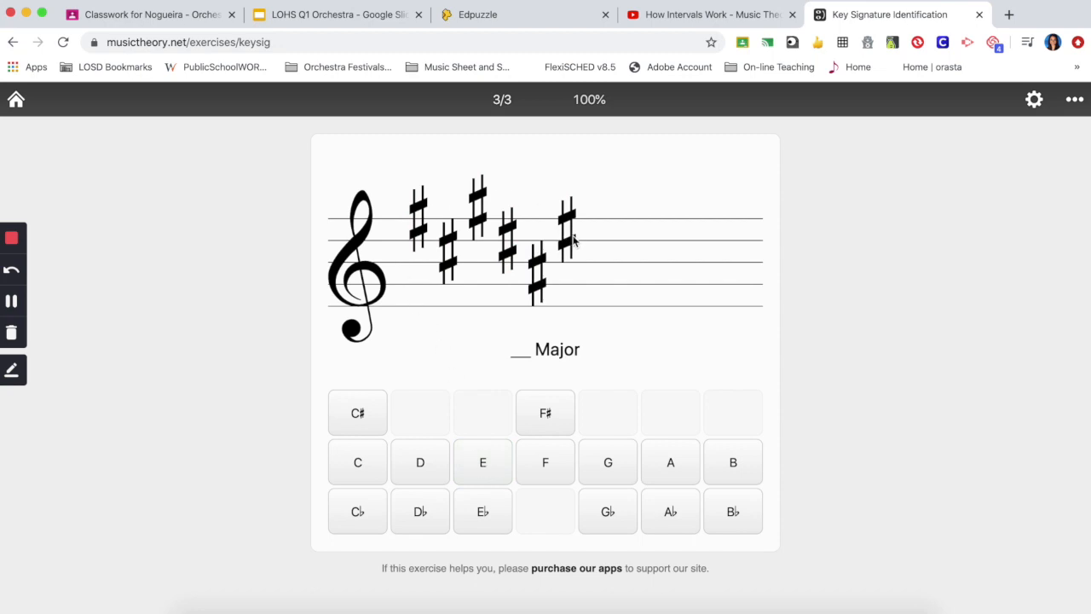
pyautogui.moveTo(566, 230)
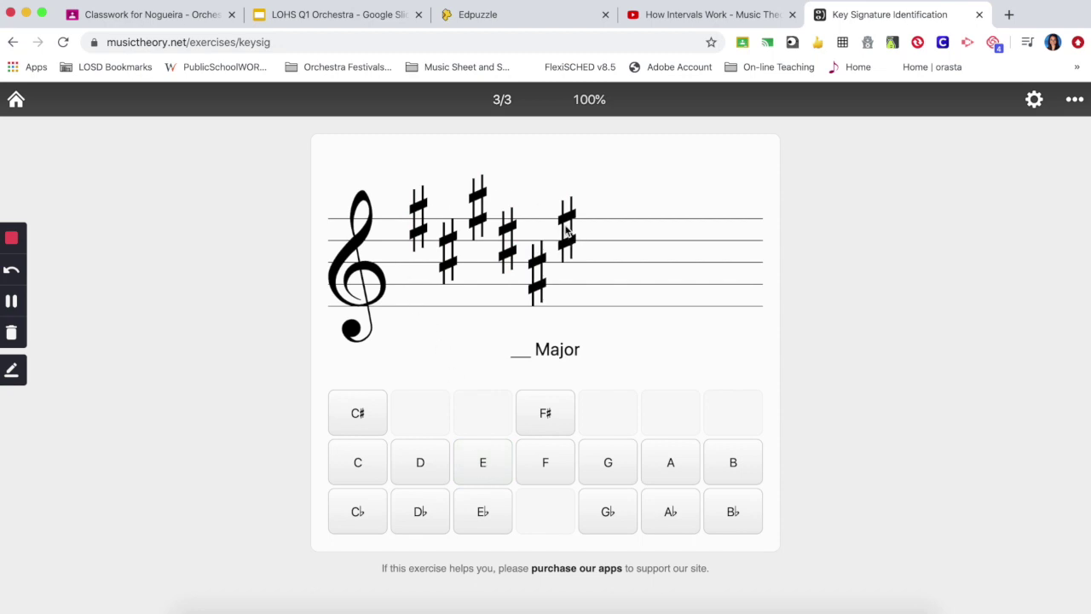
pyautogui.moveTo(570, 242)
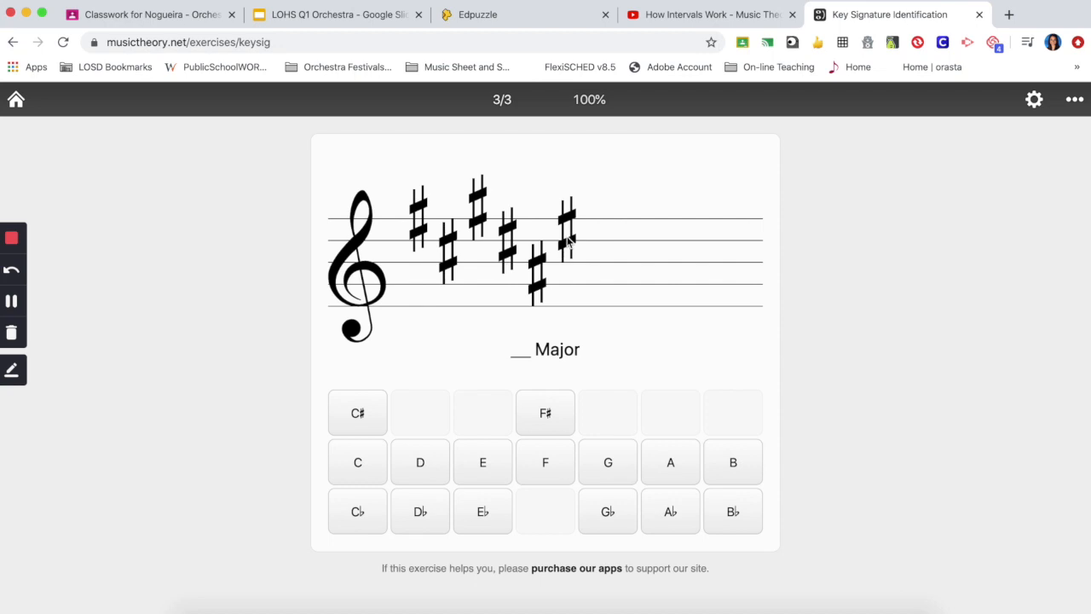
pyautogui.moveTo(611, 223)
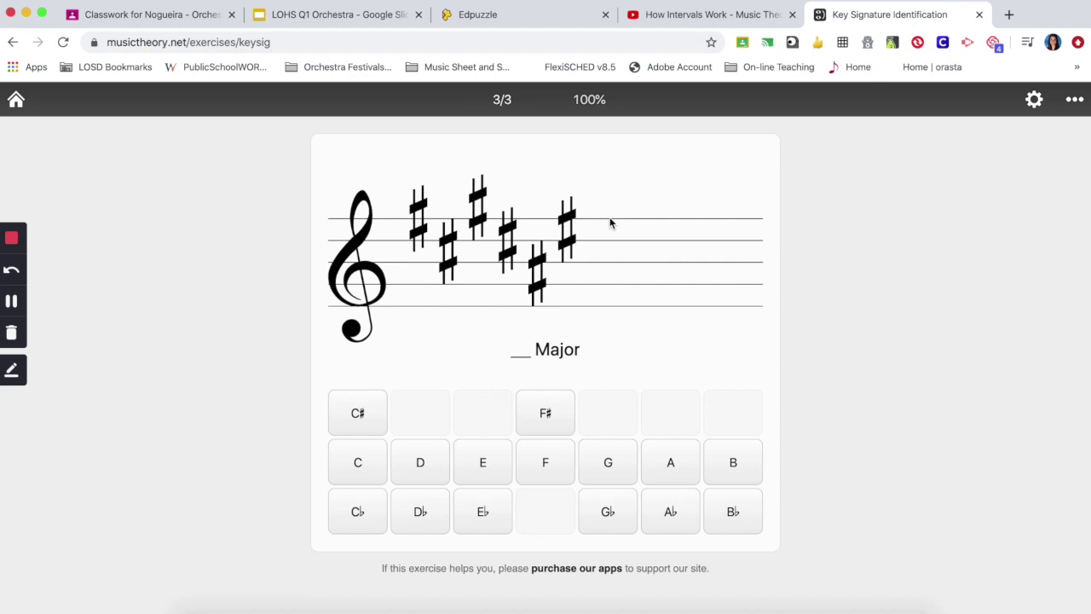
pyautogui.moveTo(417, 194)
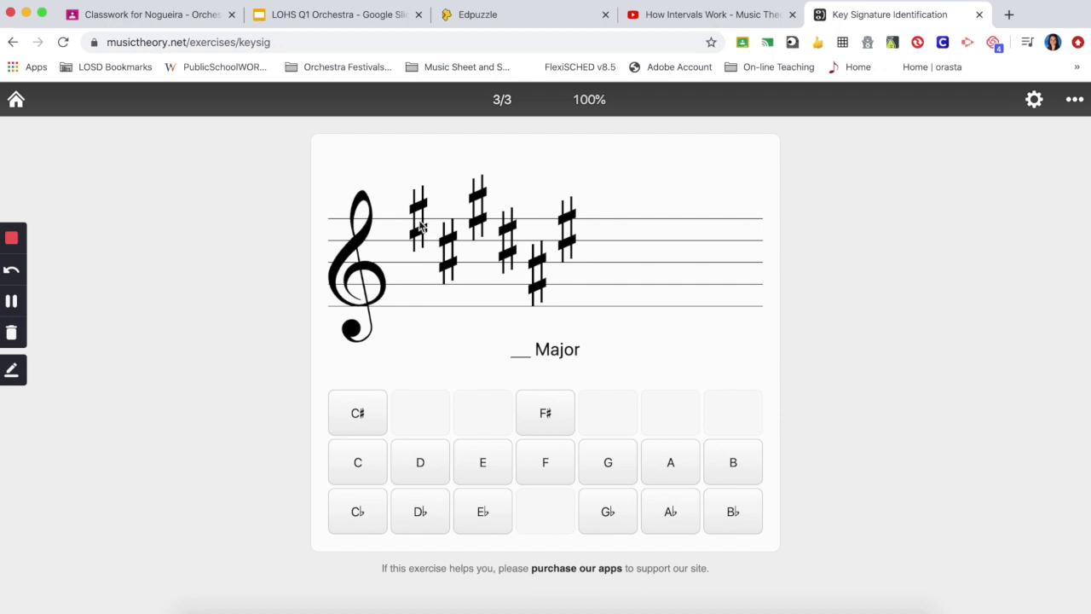
pyautogui.moveTo(569, 236)
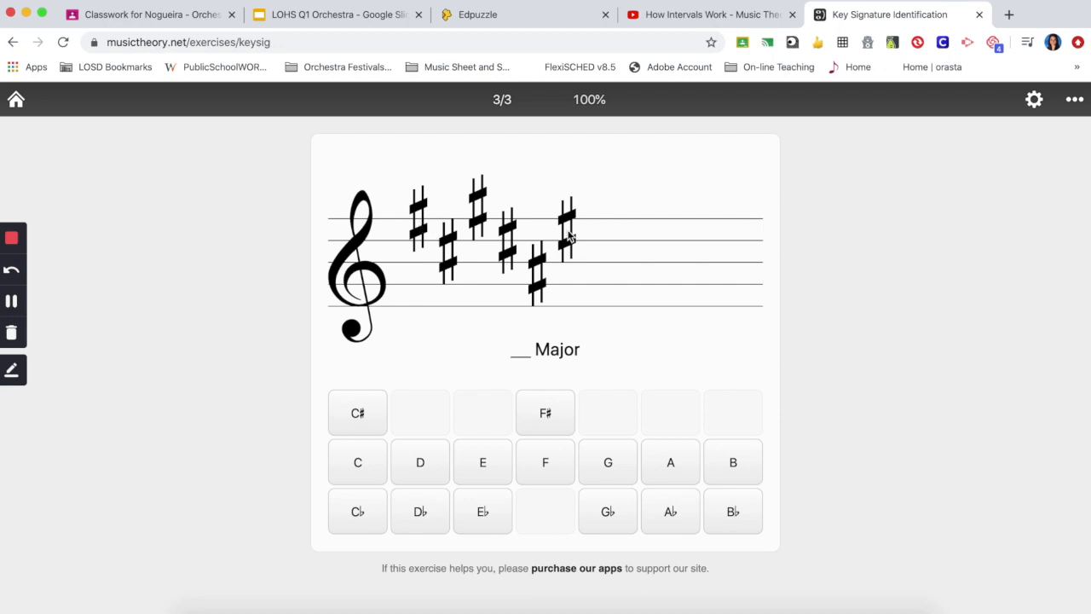
pyautogui.moveTo(569, 246)
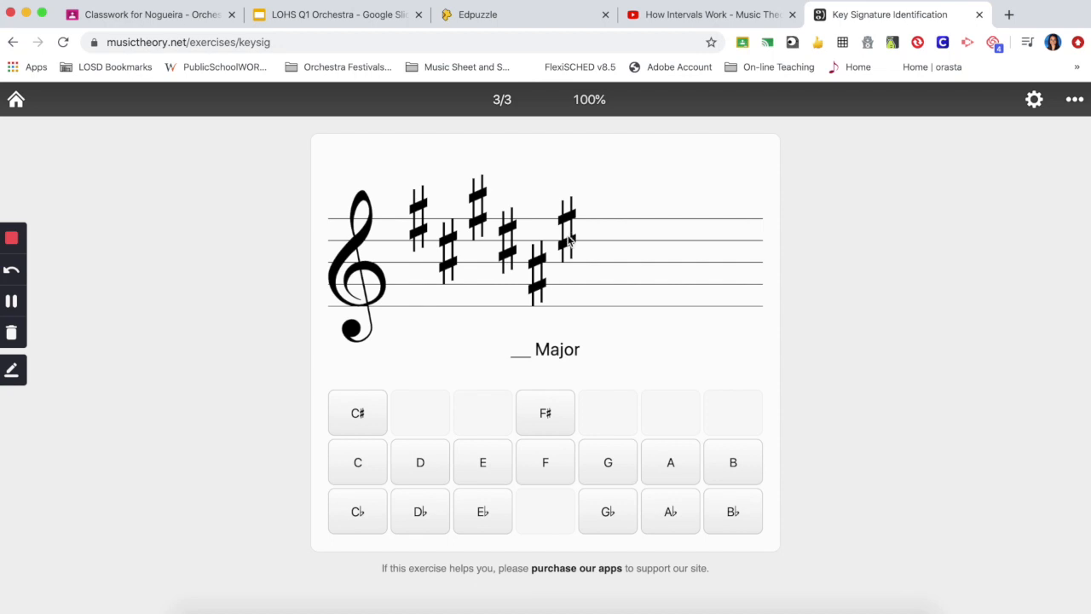
# Step: Answer the six-sharp key signature as F♯ Major
pyautogui.click(545, 413)
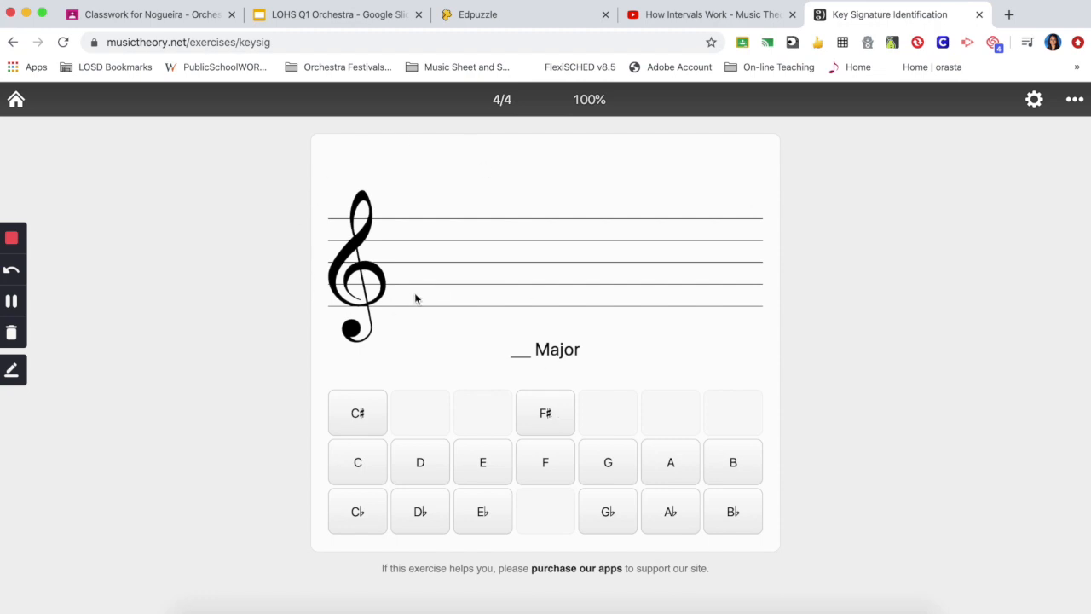
pyautogui.moveTo(385, 239)
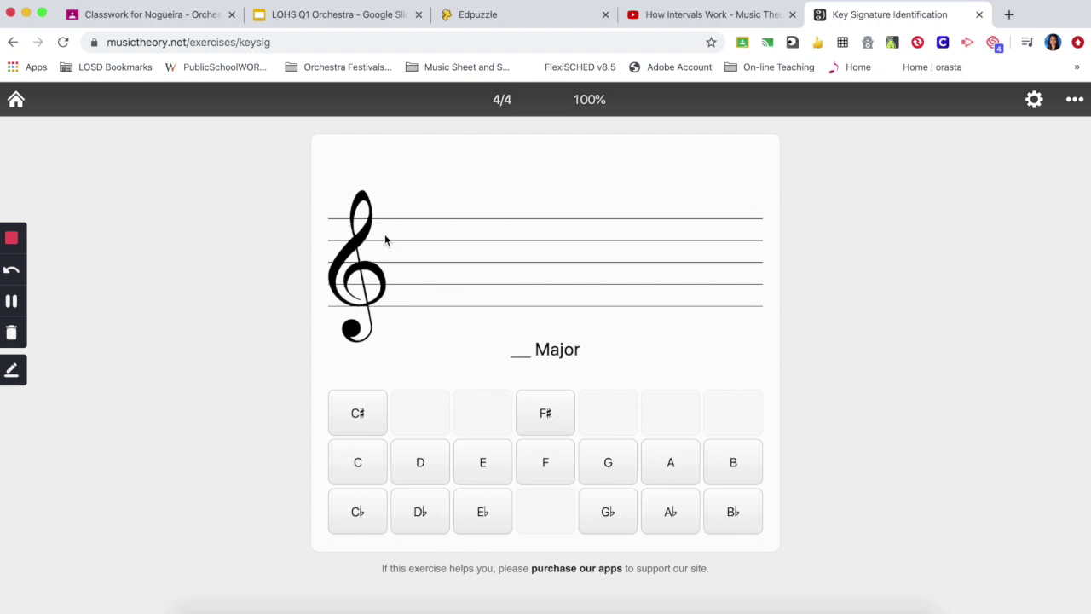
pyautogui.moveTo(421, 269)
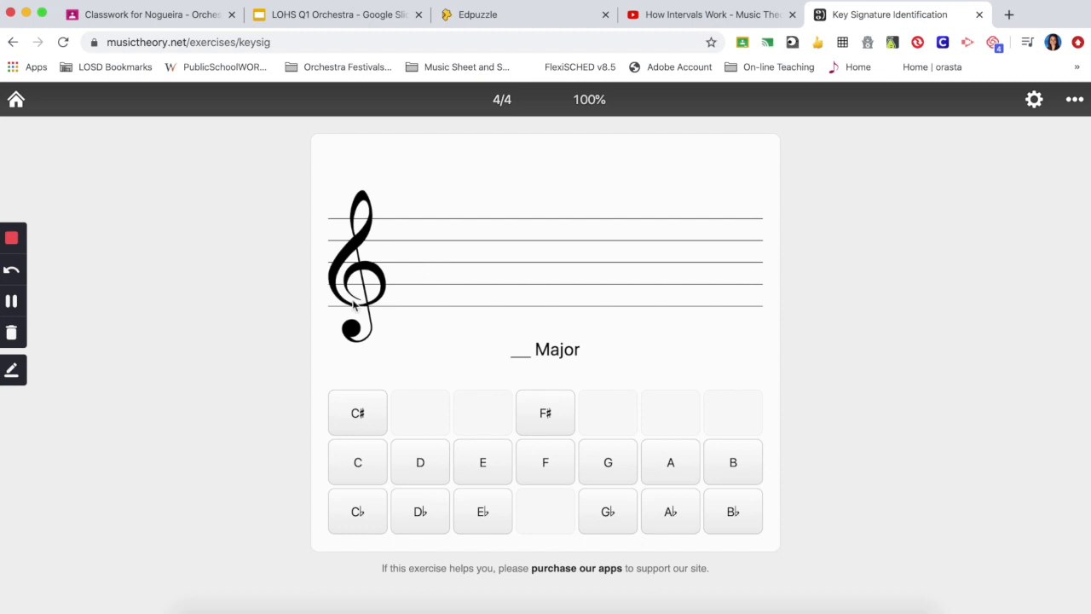
pyautogui.moveTo(358, 462)
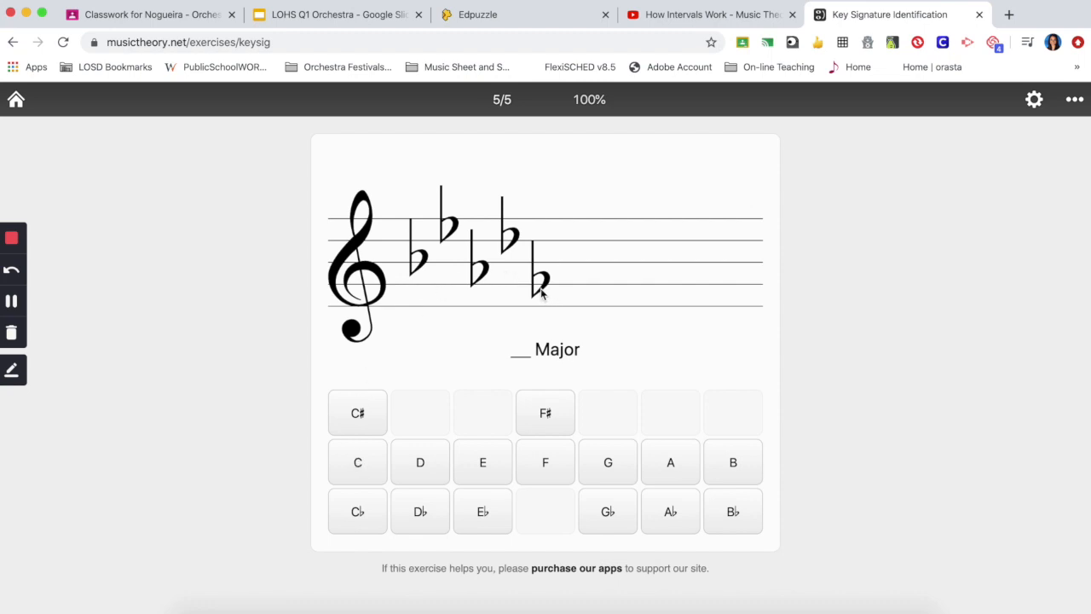
pyautogui.moveTo(507, 256)
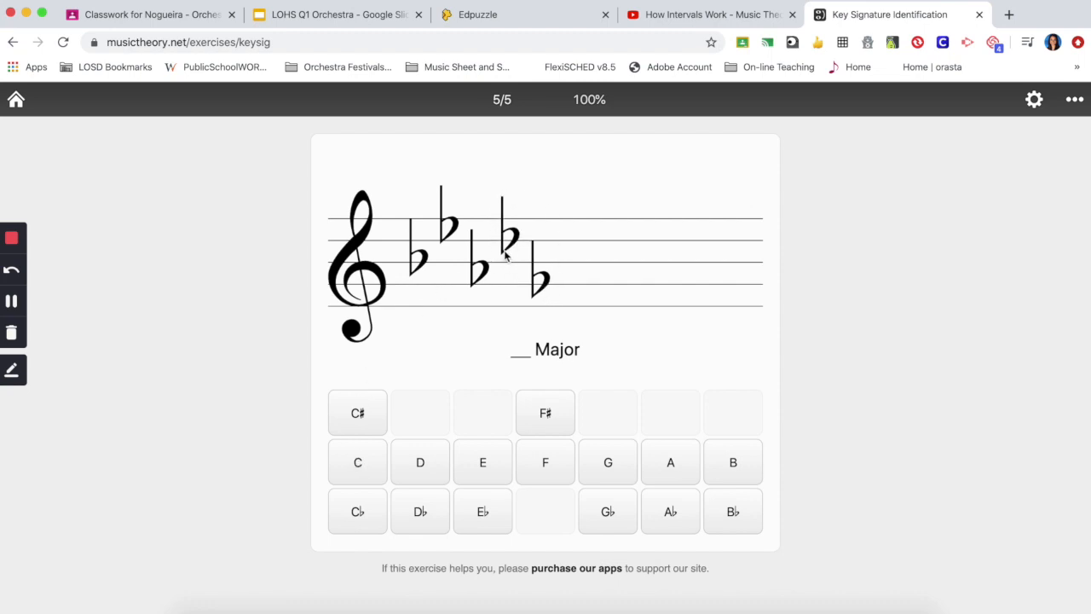
pyautogui.moveTo(508, 245)
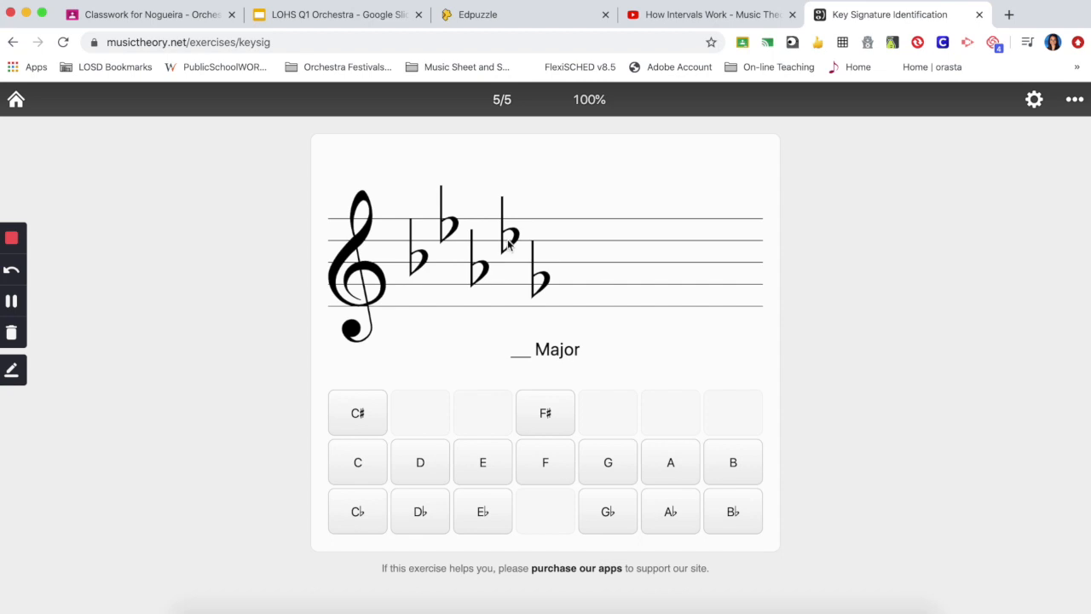
pyautogui.moveTo(433, 495)
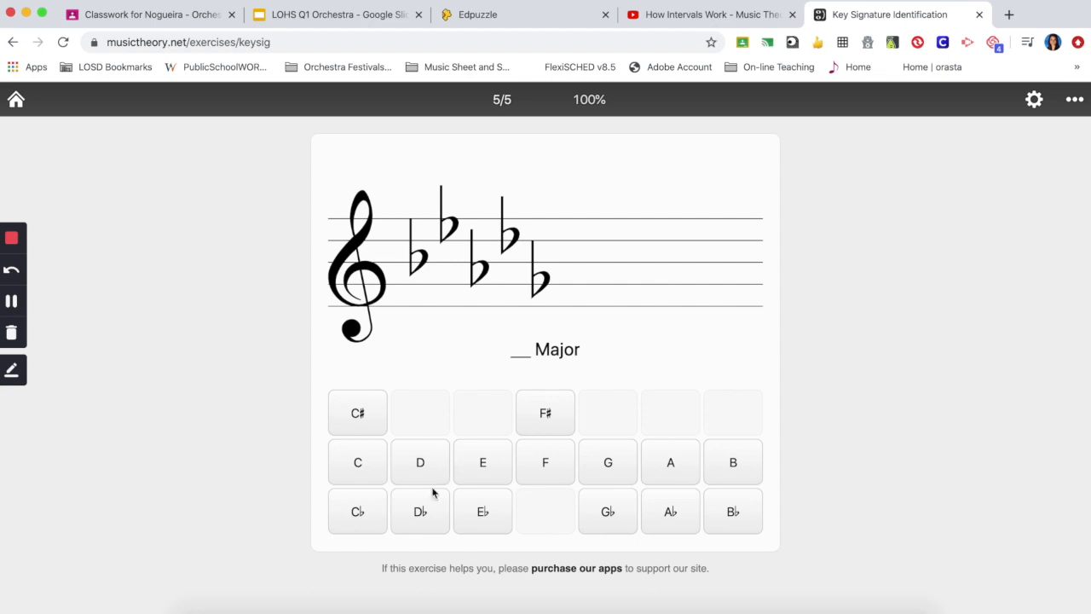
# Step: Answer the five-flat key signature as D♭ Major
pyautogui.click(419, 512)
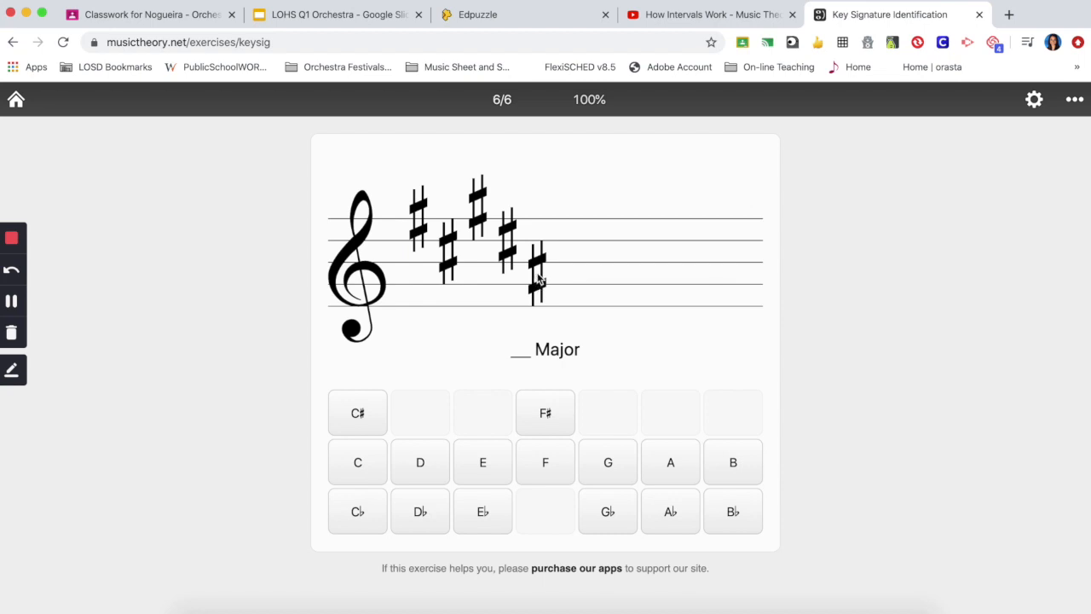
pyautogui.moveTo(540, 255)
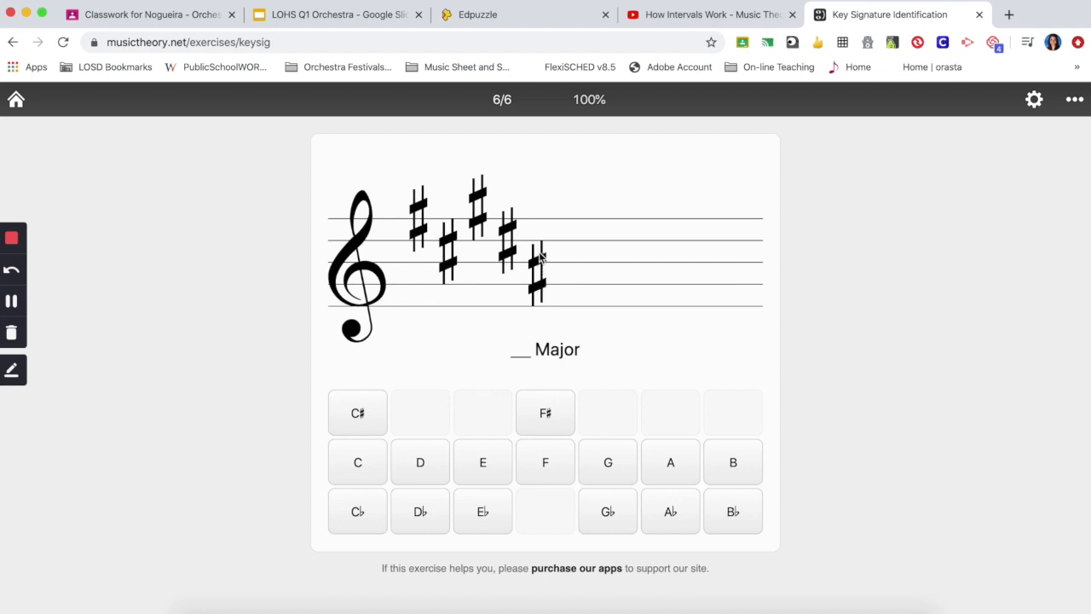
pyautogui.moveTo(573, 255)
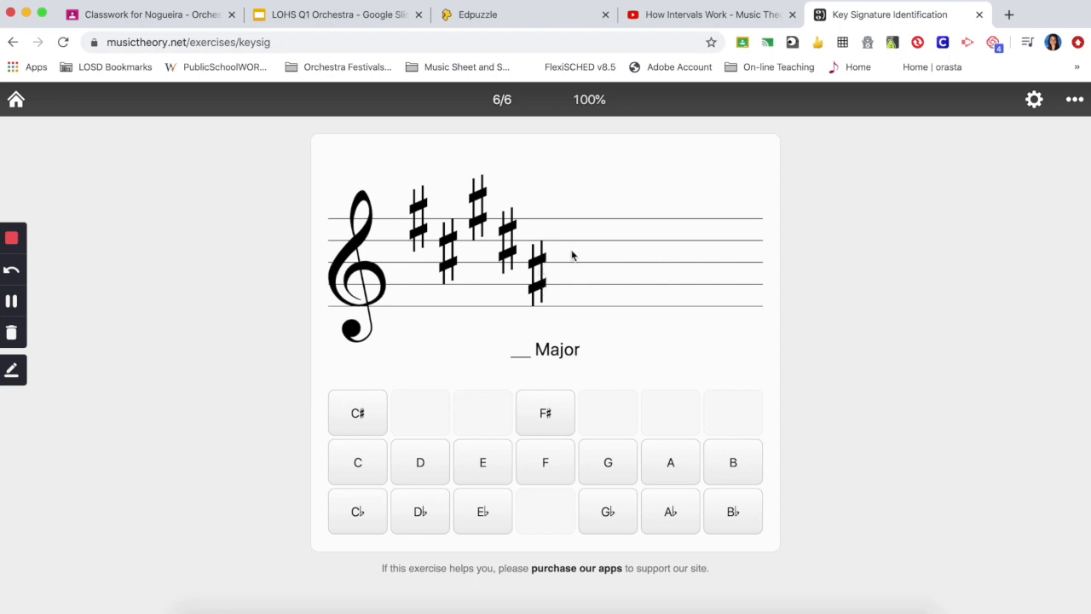
pyautogui.moveTo(474, 263)
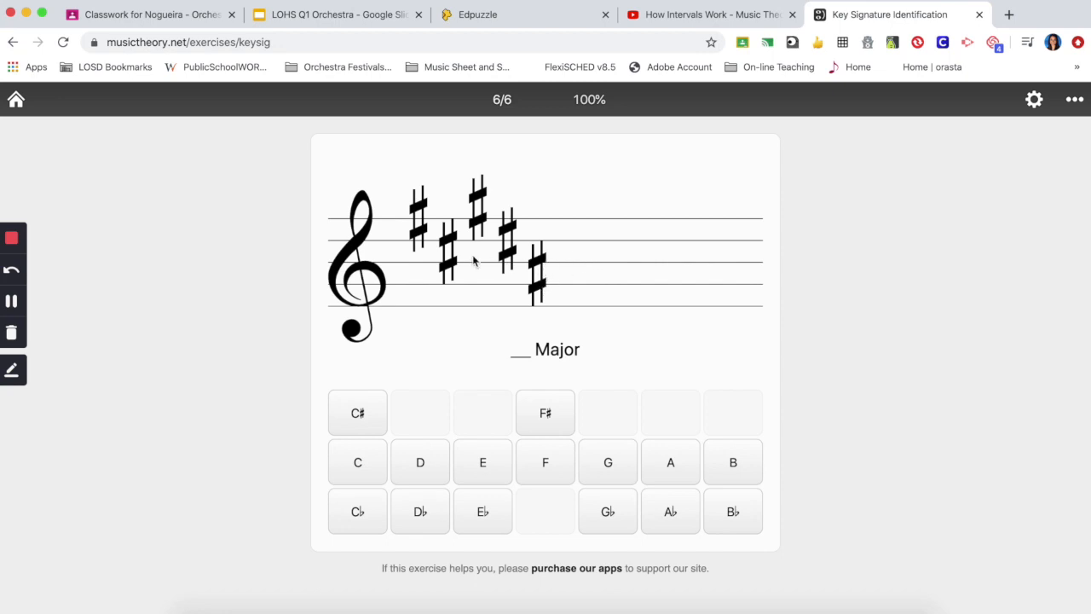
pyautogui.moveTo(496, 282)
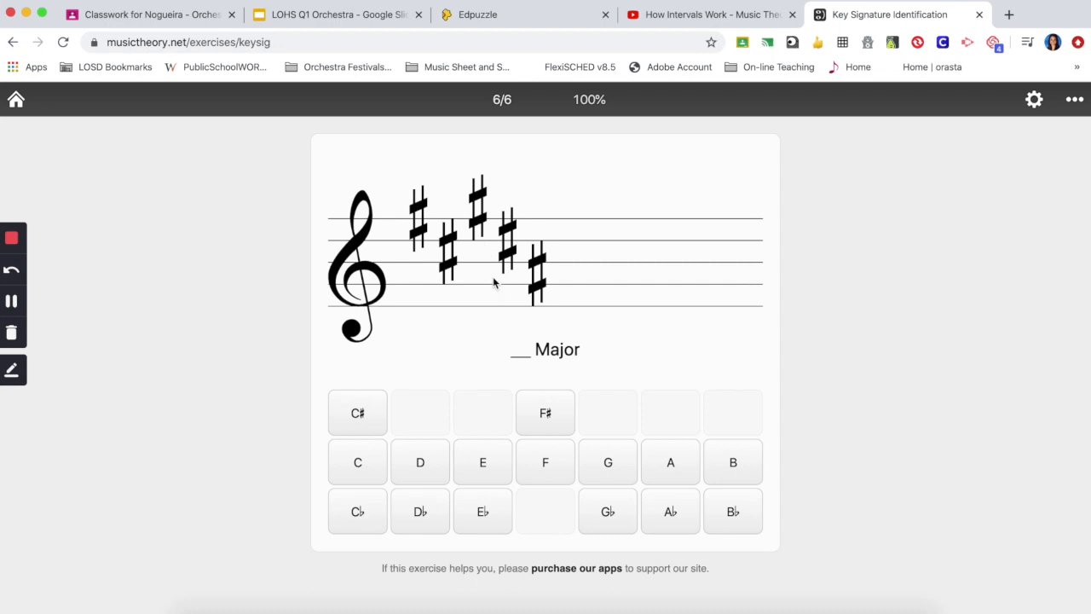
pyautogui.moveTo(538, 291)
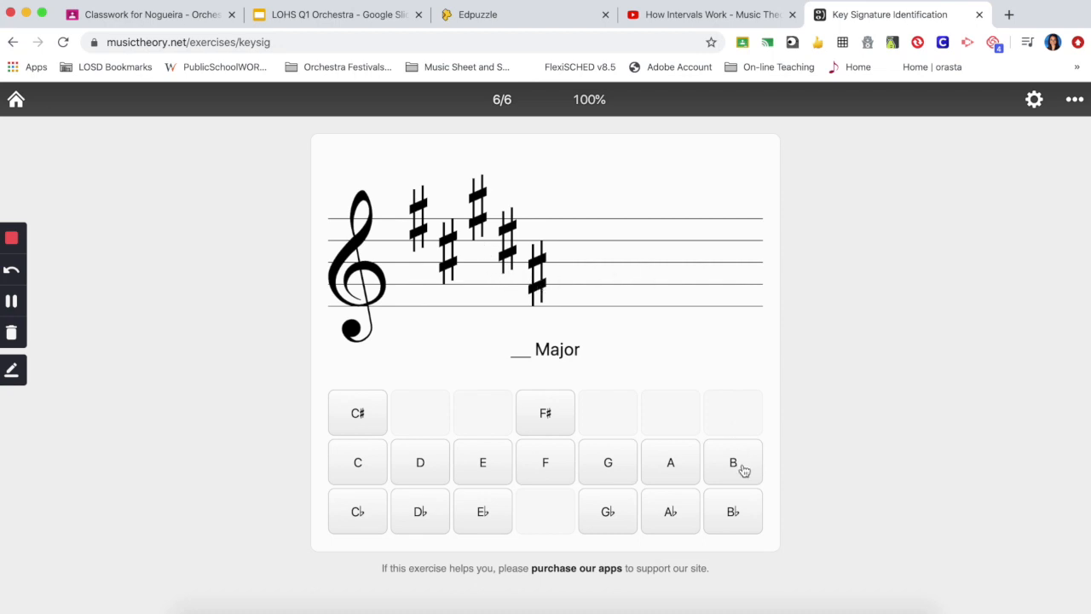
# Step: Answer the five-sharp signature as B Major and the one-sharp signature as G Major
pyautogui.click(733, 462)
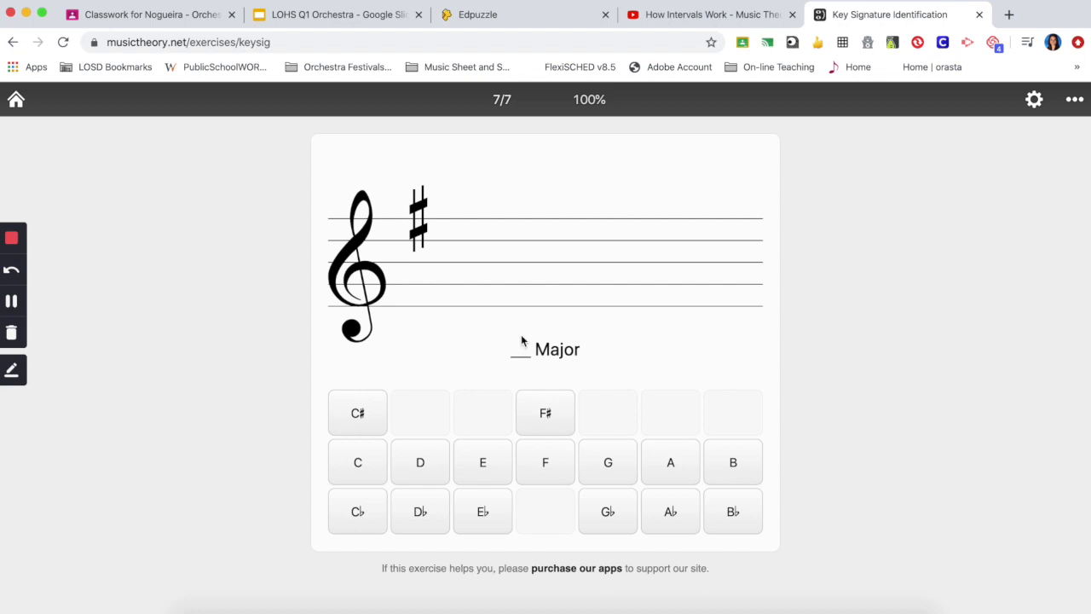
pyautogui.moveTo(420, 237)
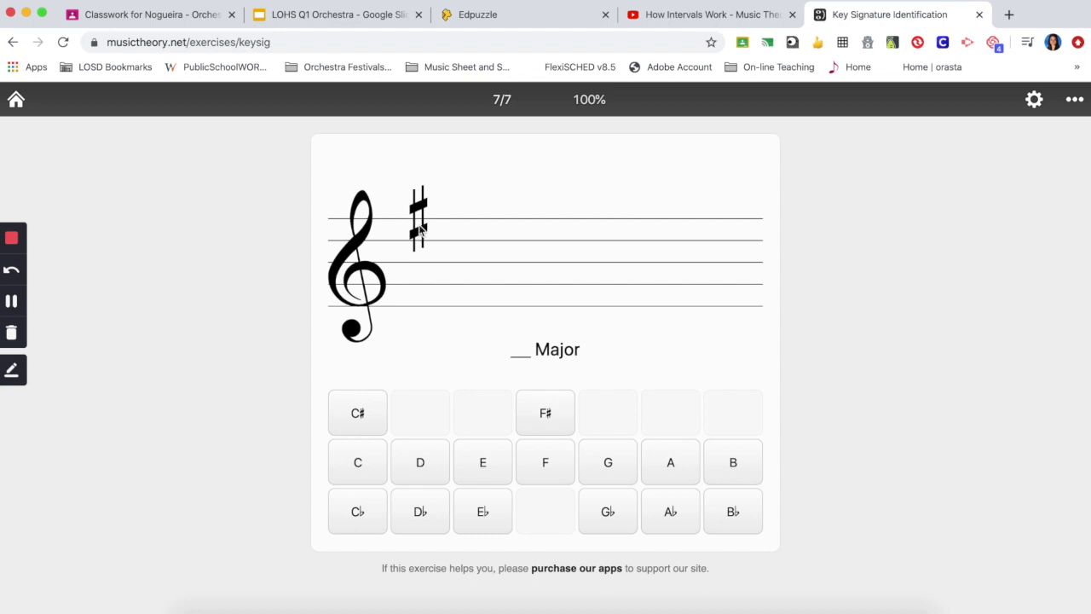
pyautogui.moveTo(460, 215)
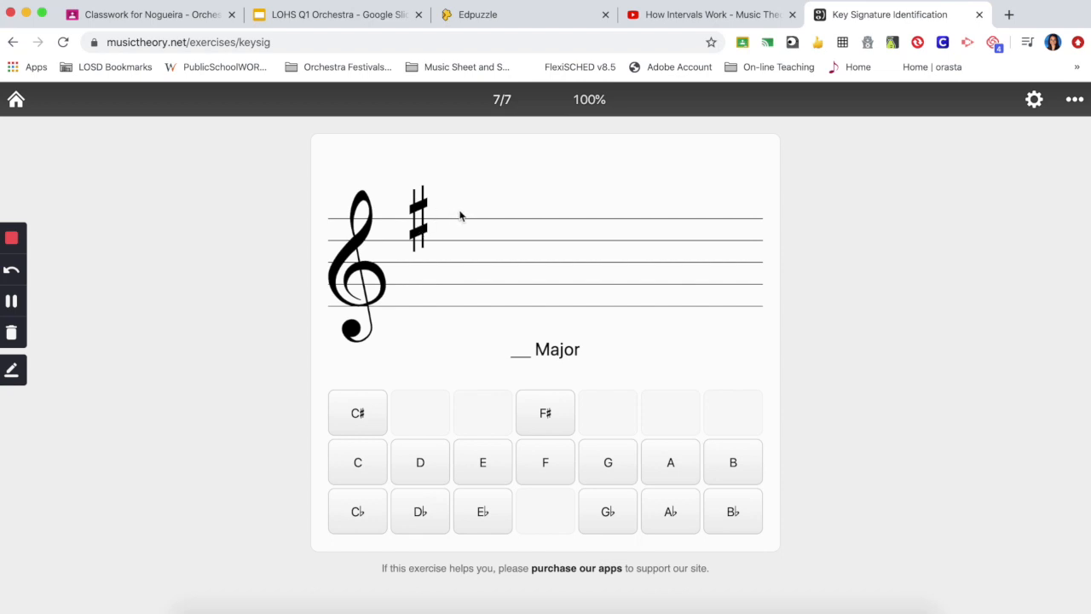
pyautogui.moveTo(407, 228)
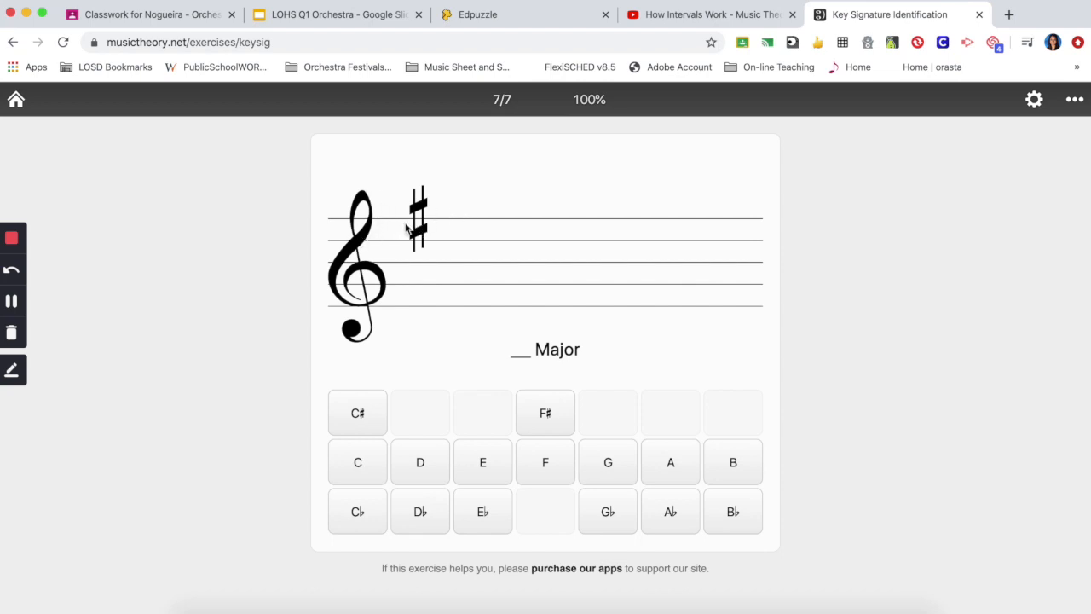
pyautogui.moveTo(624, 457)
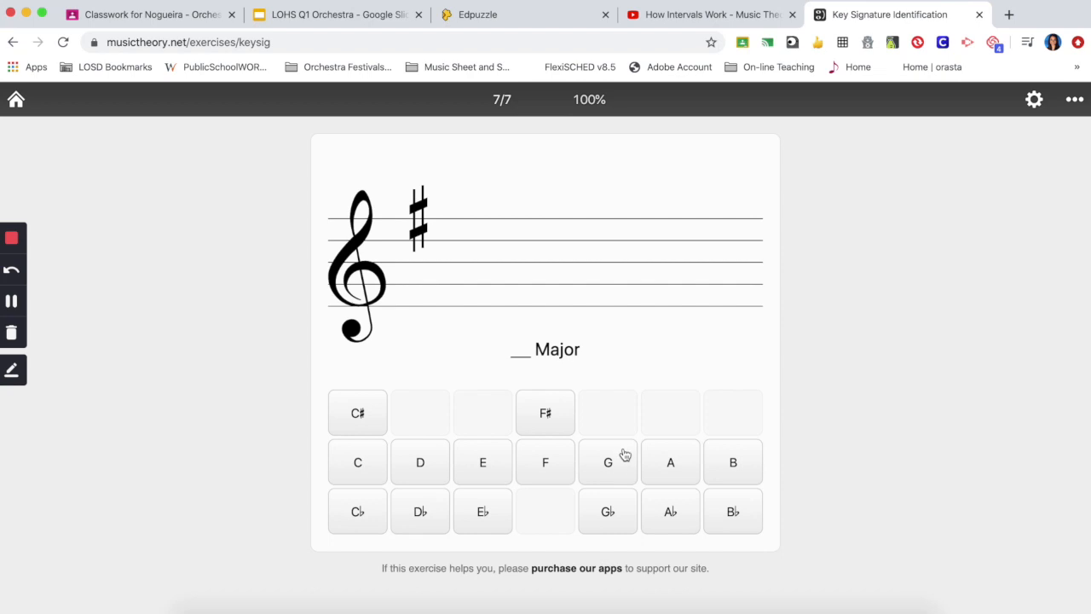
pyautogui.click(607, 462)
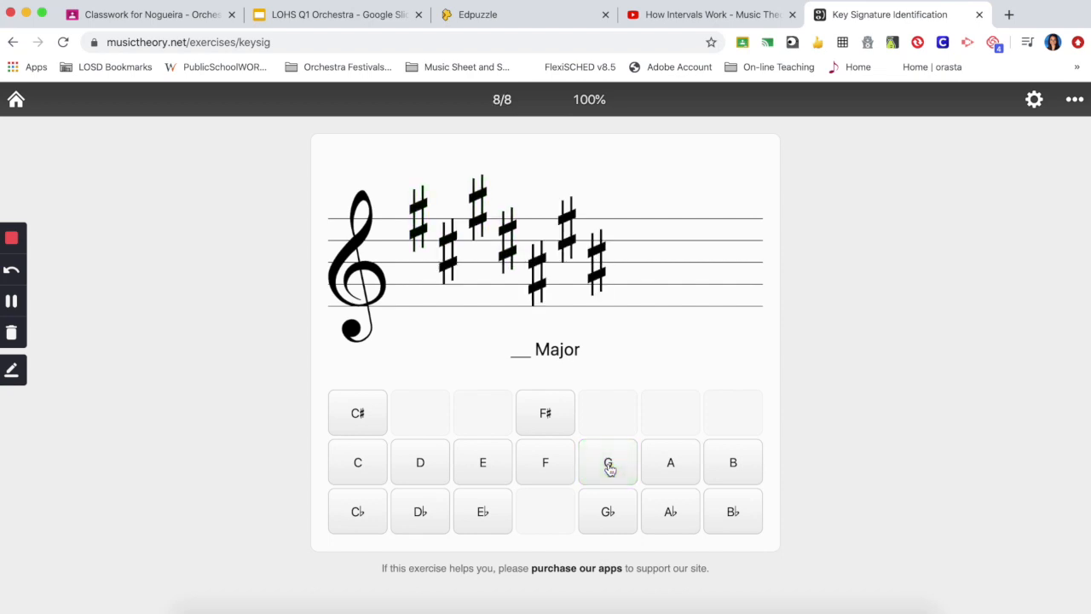
pyautogui.moveTo(601, 288)
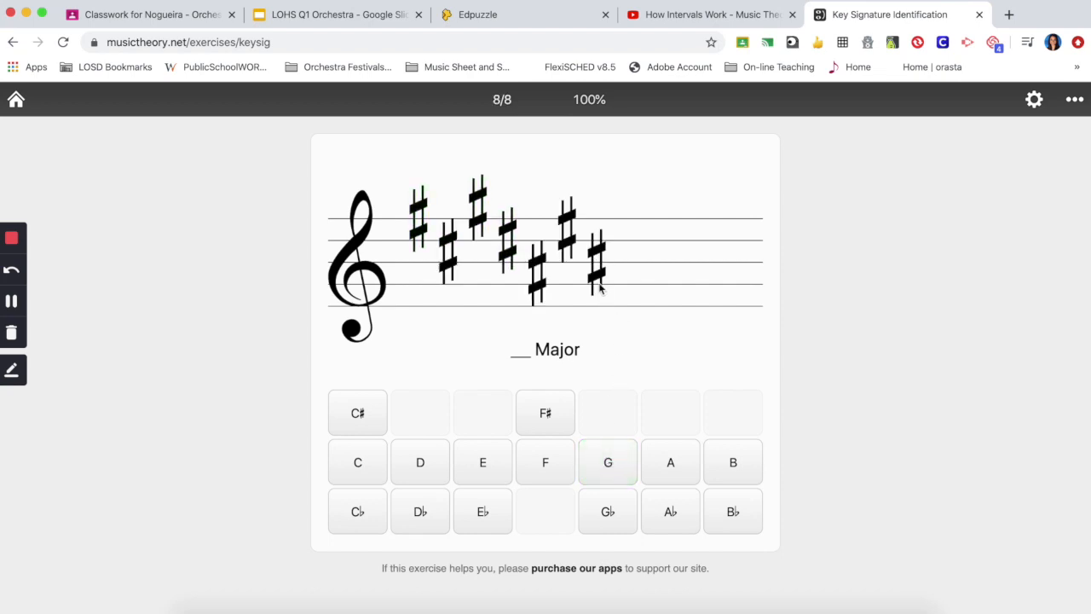
pyautogui.moveTo(600, 271)
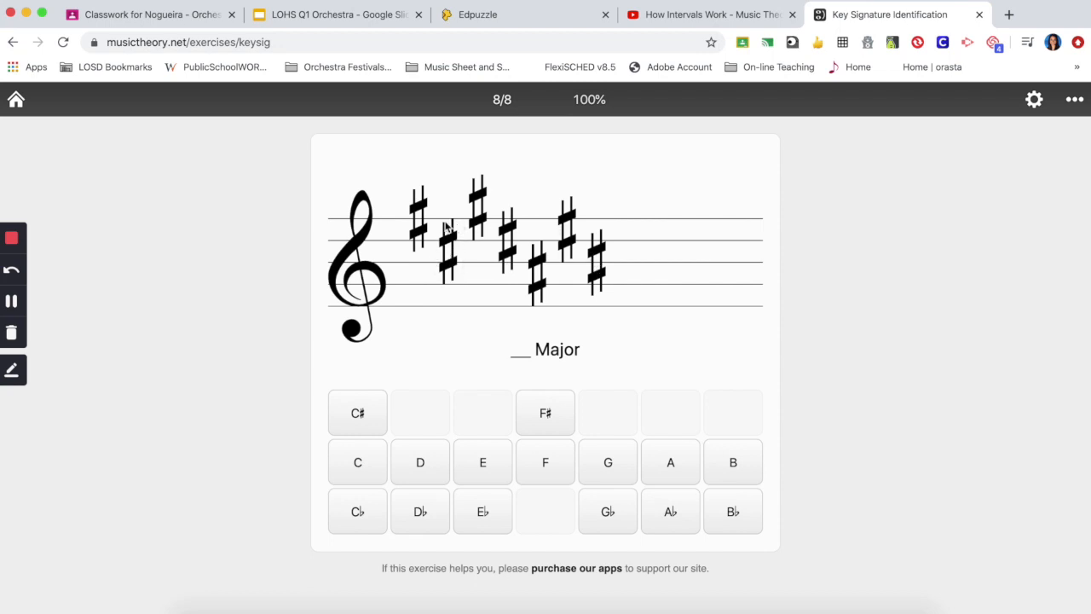
pyautogui.moveTo(450, 266)
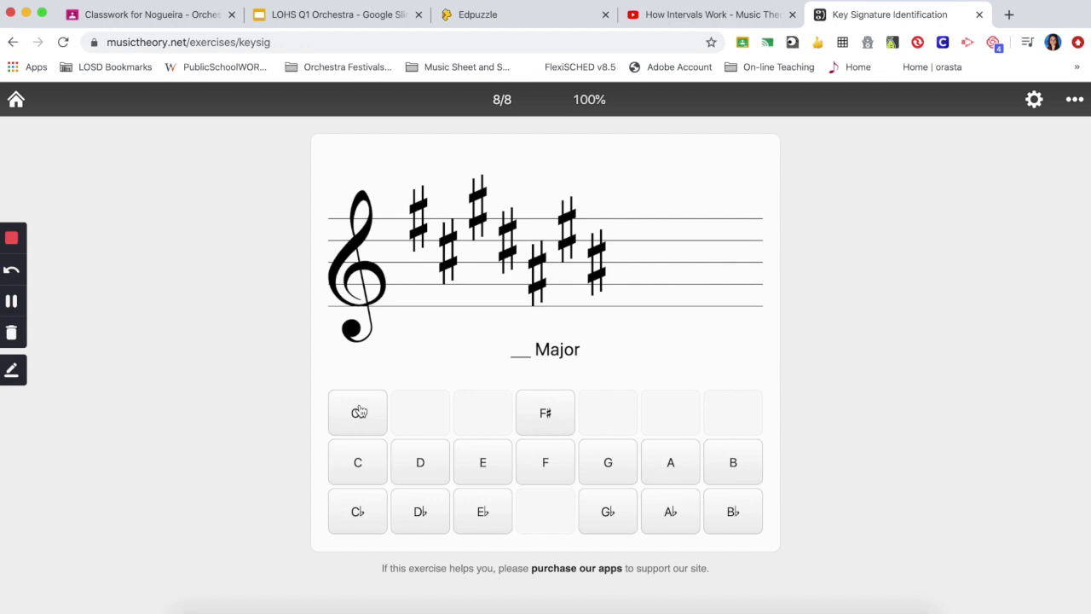
# Step: Answer the seven-sharp signature as C♯ Major and the one-flat signature as F Major
pyautogui.click(358, 412)
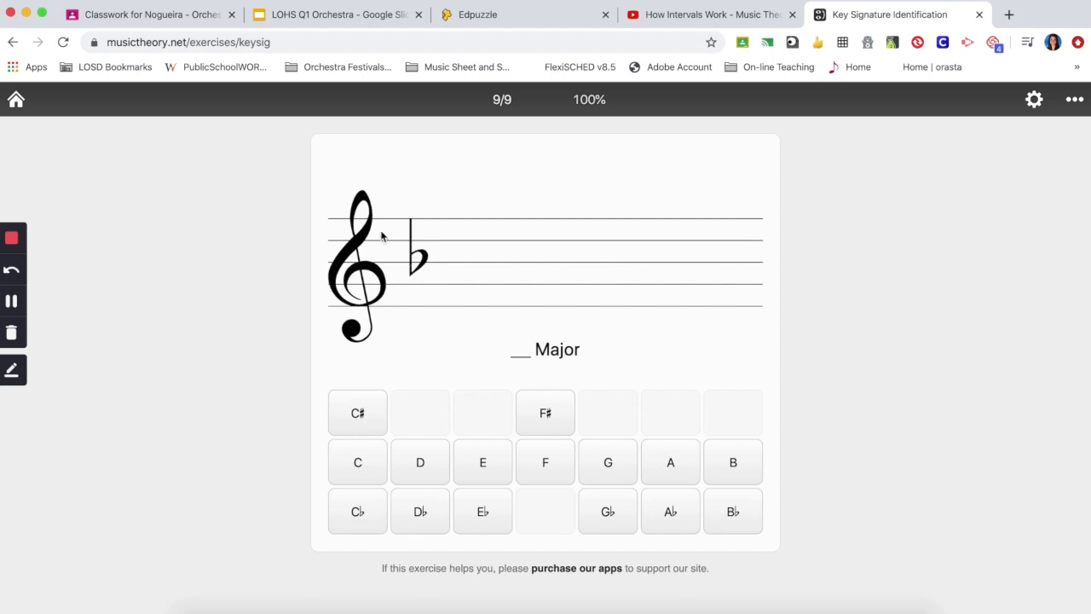
pyautogui.moveTo(399, 259)
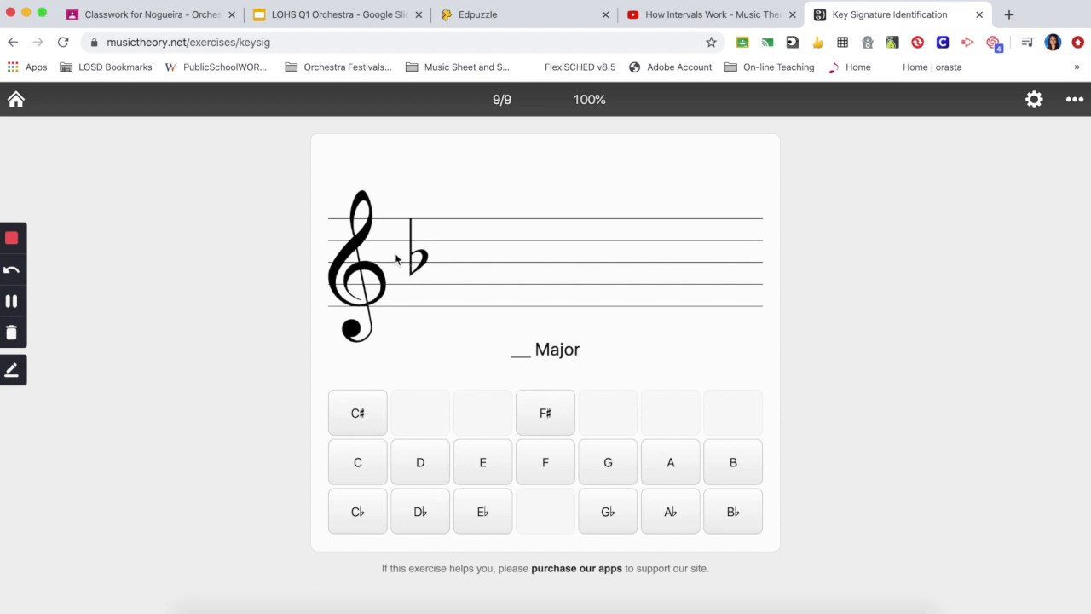
pyautogui.moveTo(421, 271)
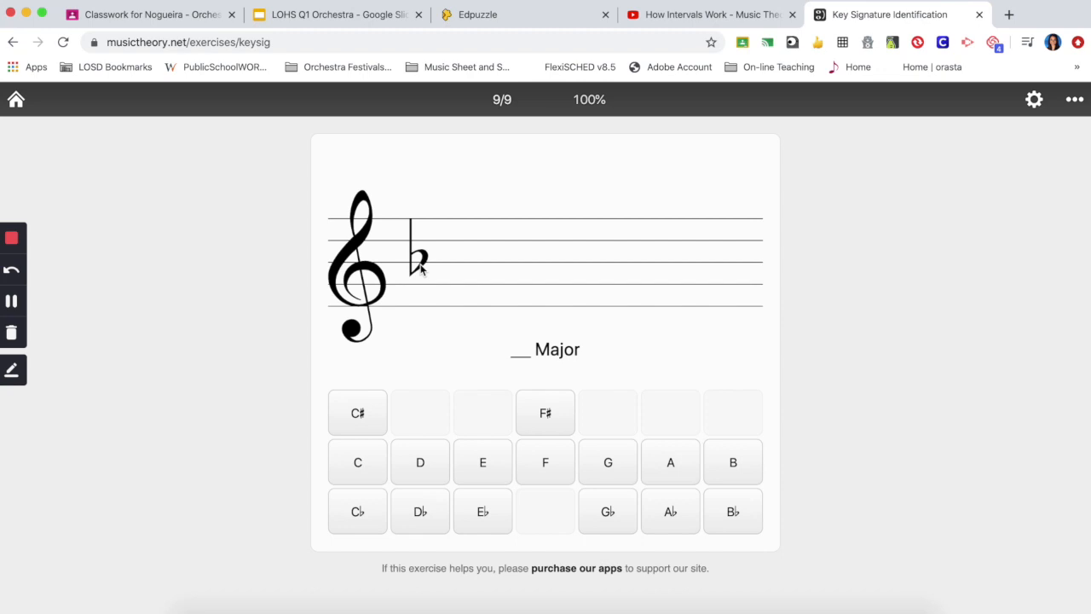
pyautogui.moveTo(549, 472)
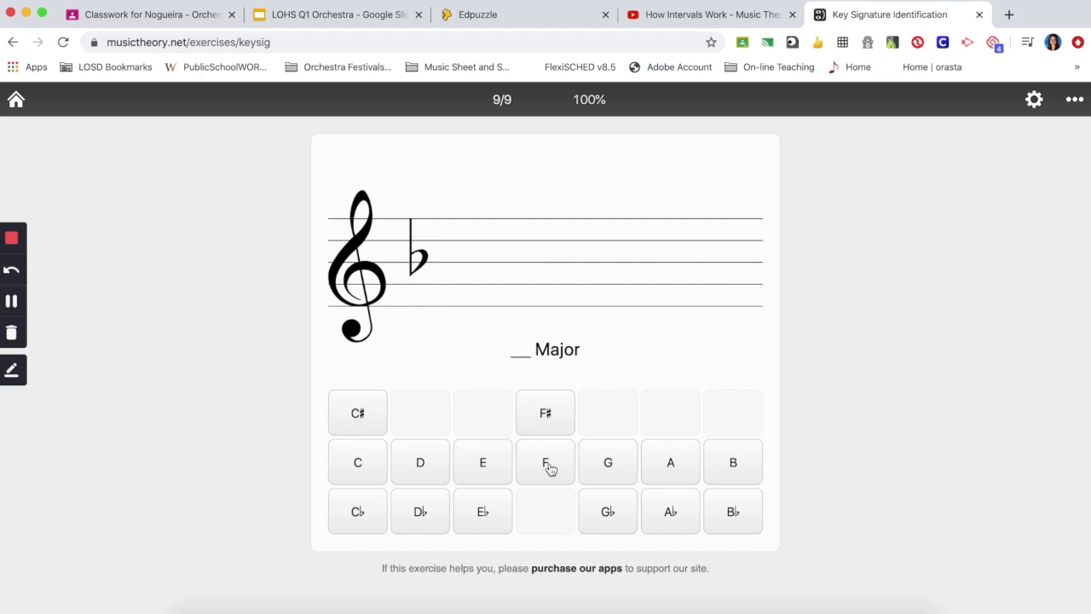
pyautogui.click(546, 462)
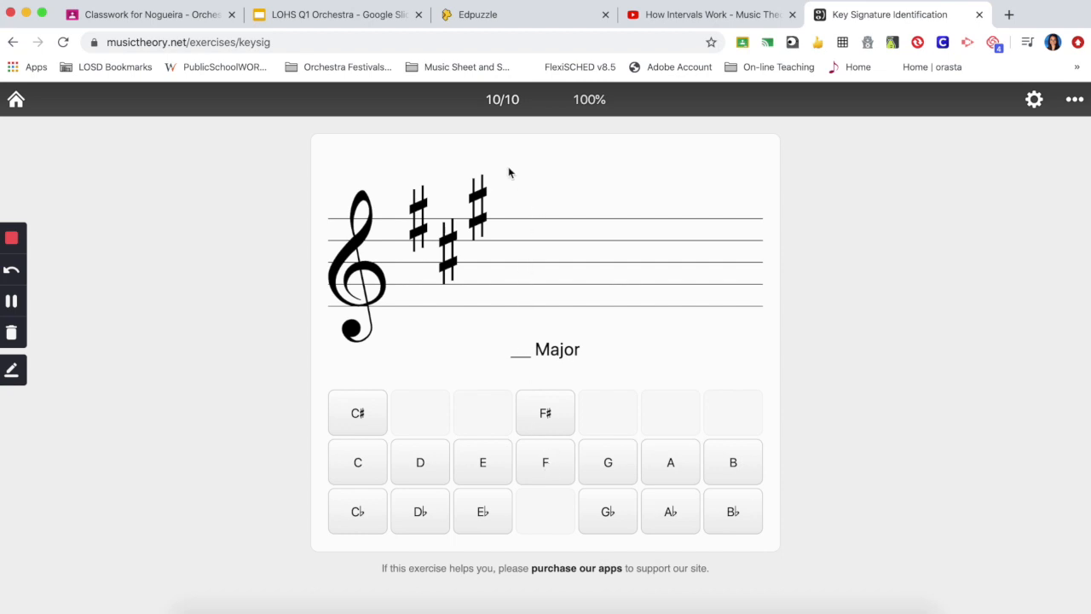
pyautogui.moveTo(480, 220)
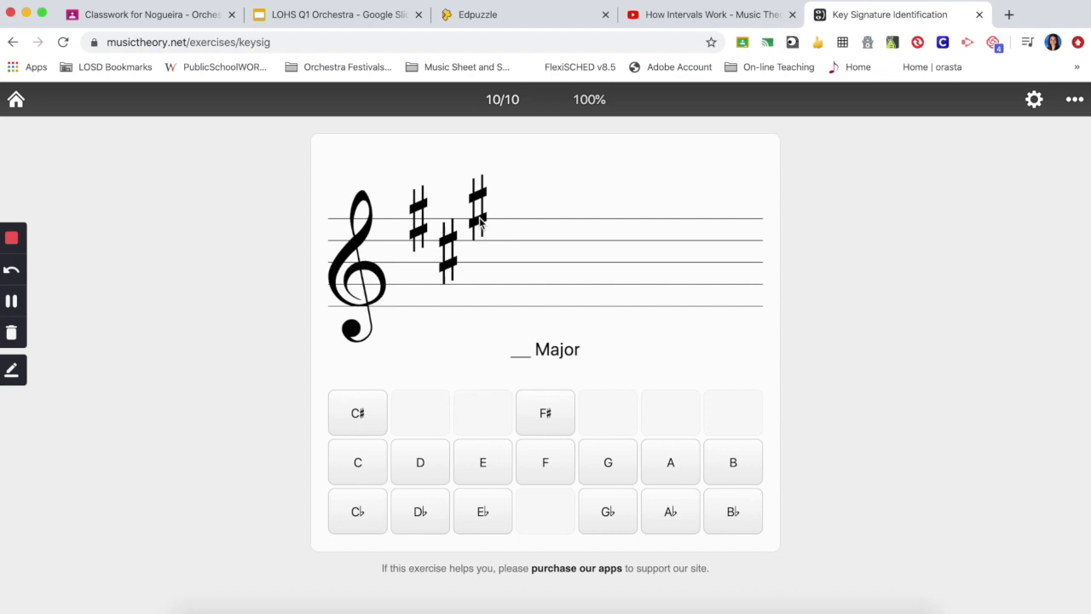
pyautogui.moveTo(508, 198)
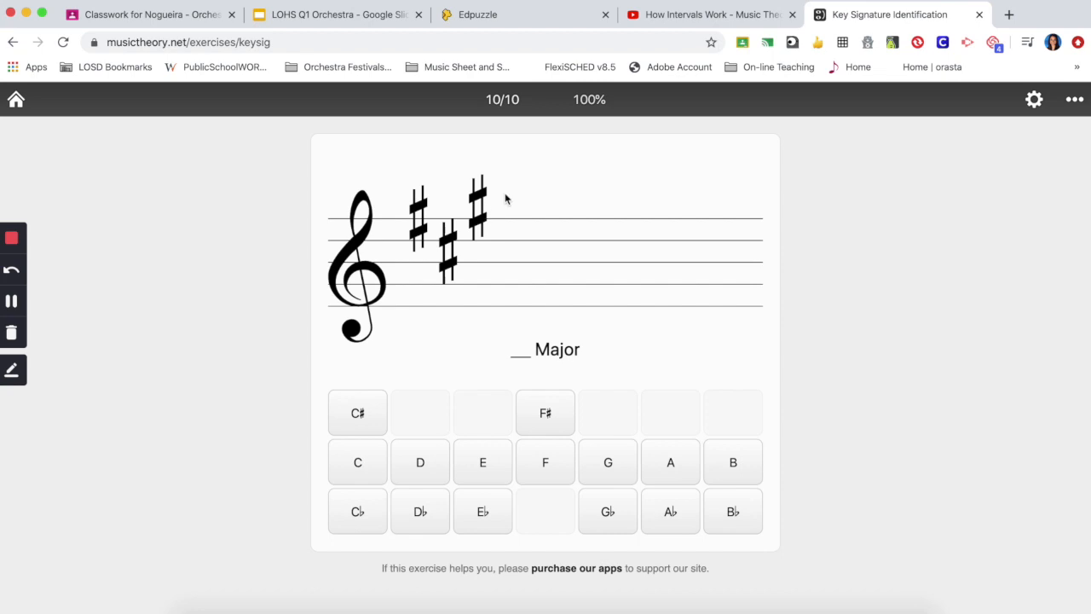
pyautogui.moveTo(378, 266)
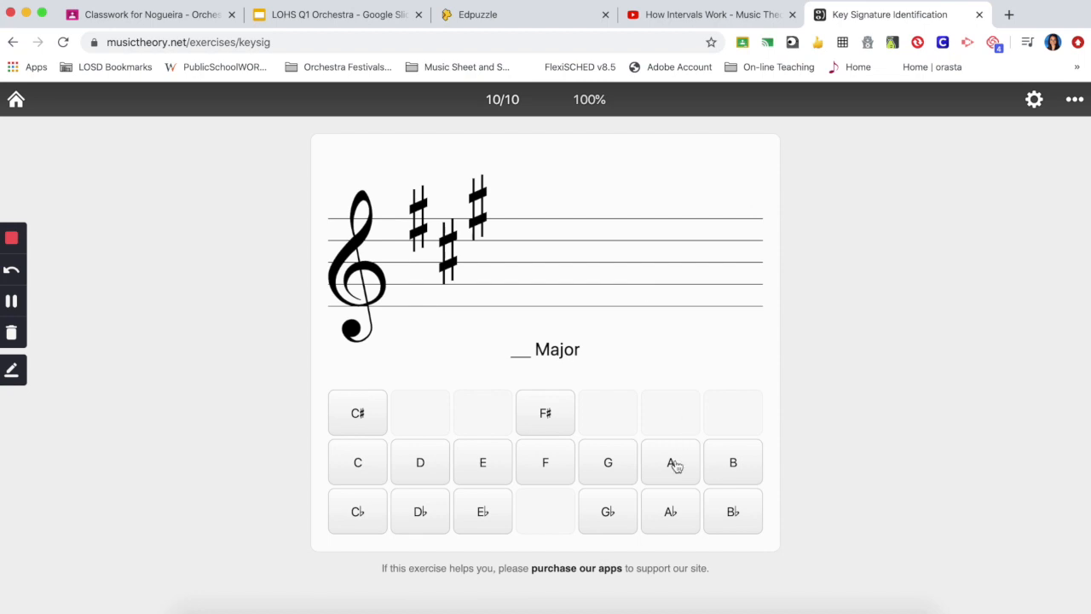
# Step: Answer the three-sharp signature as A Major and the six-flat signature as G♭ Major
pyautogui.click(670, 462)
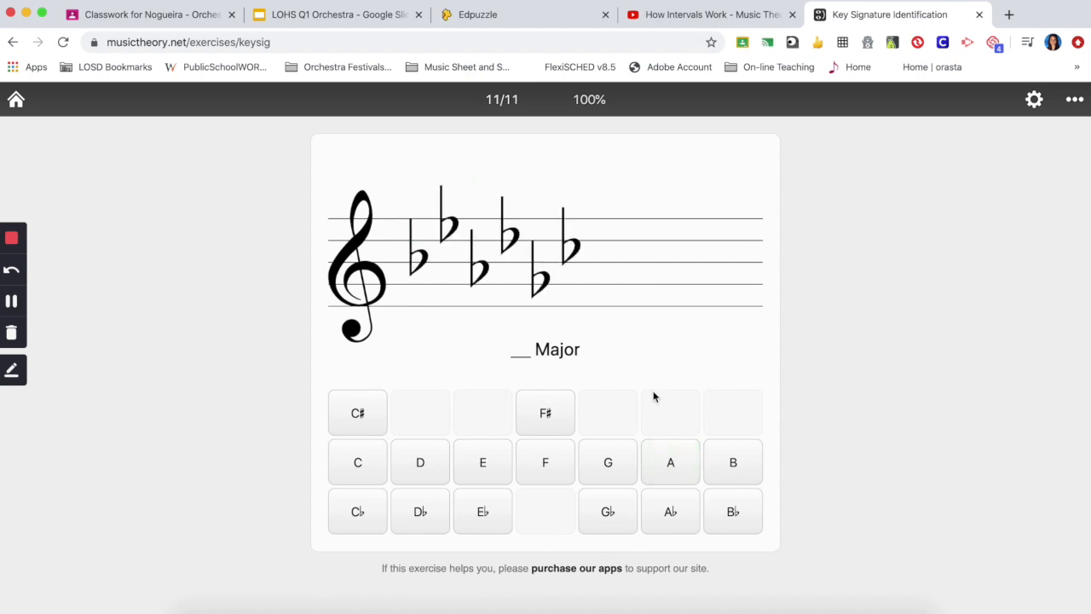
pyautogui.moveTo(660, 358)
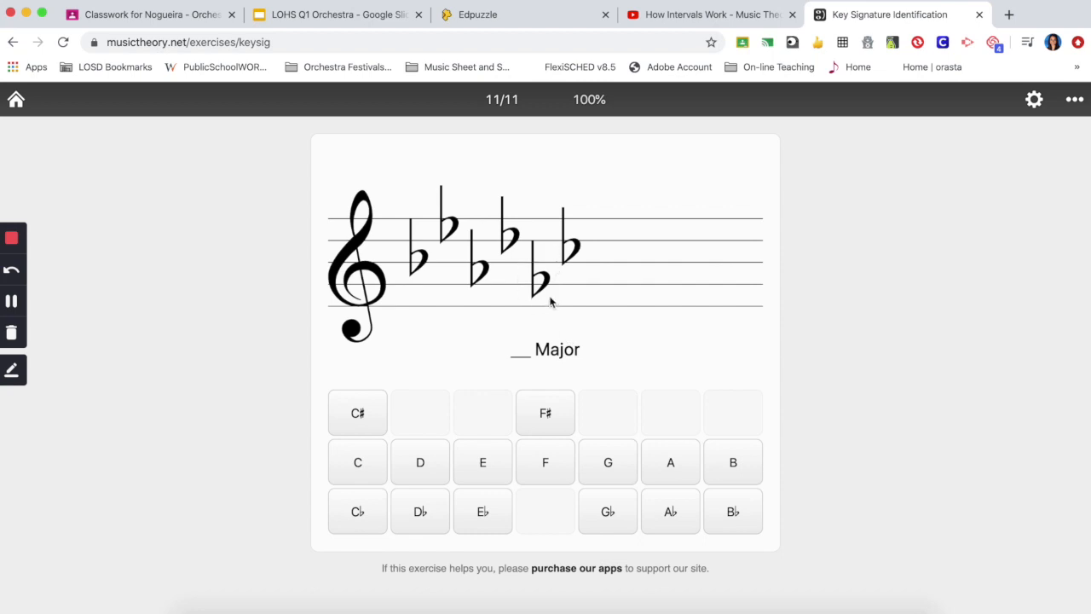
pyautogui.moveTo(521, 281)
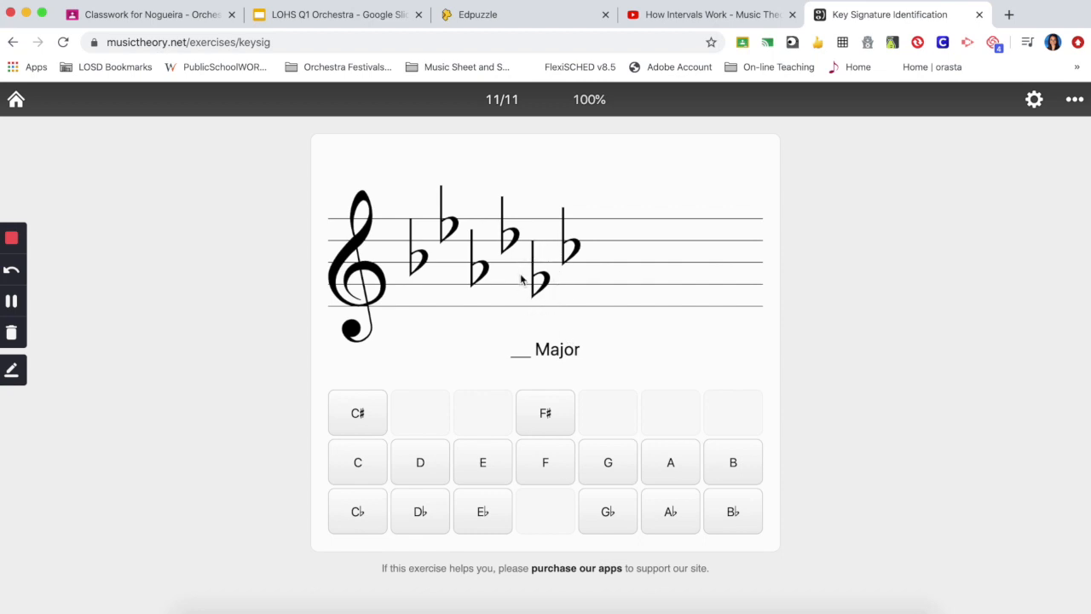
pyautogui.moveTo(538, 295)
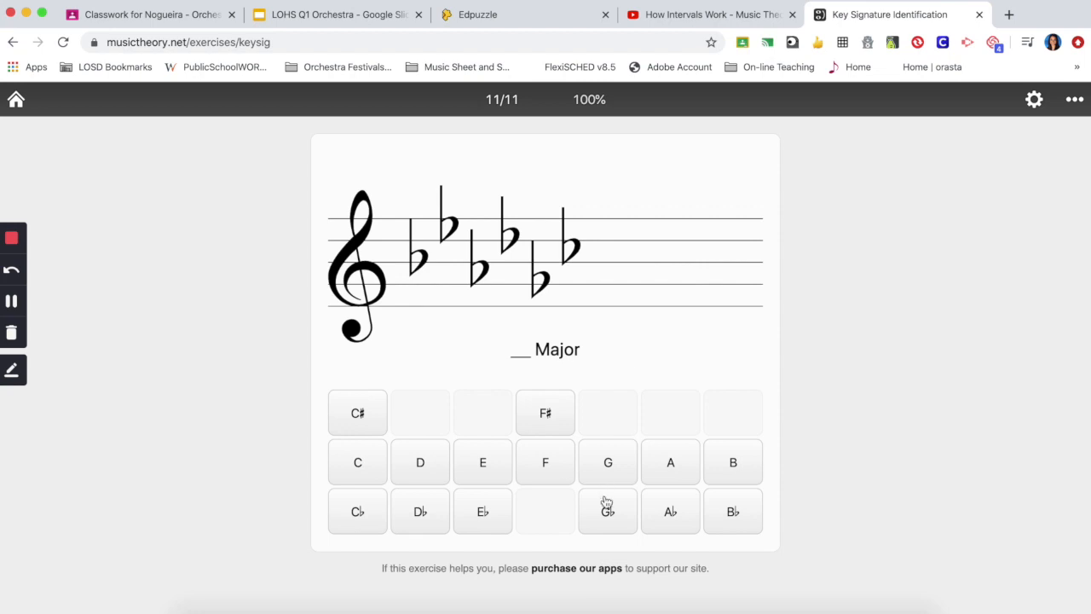
pyautogui.click(607, 511)
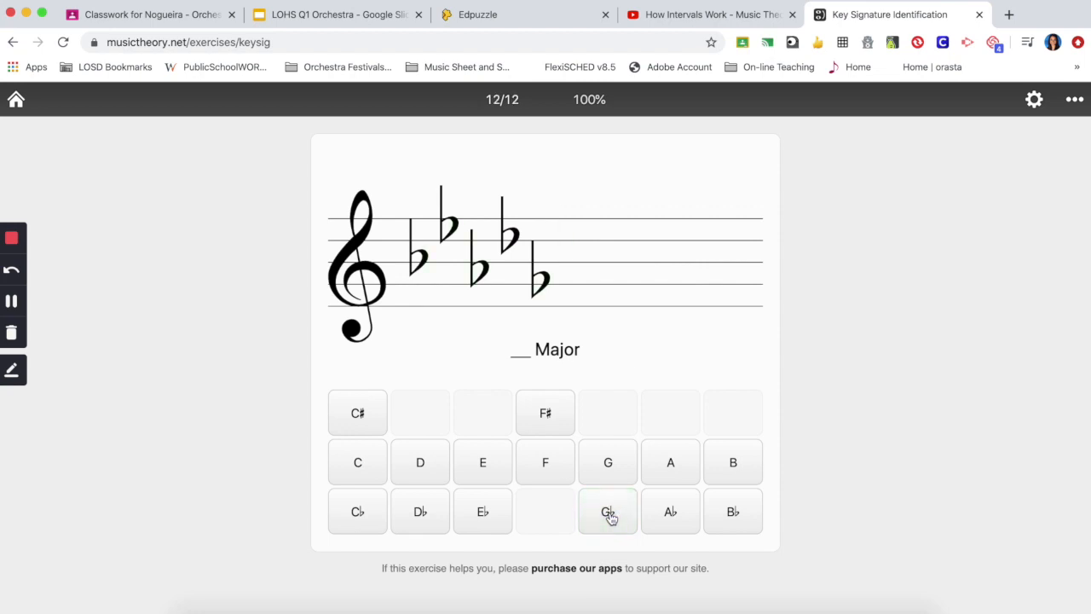
pyautogui.moveTo(793, 385)
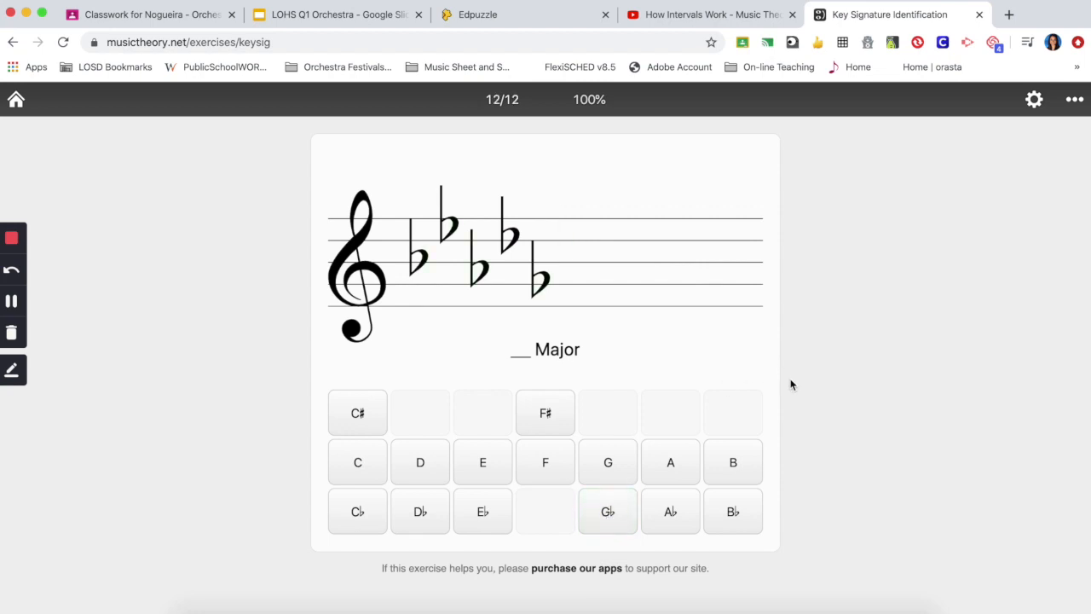
pyautogui.moveTo(811, 495)
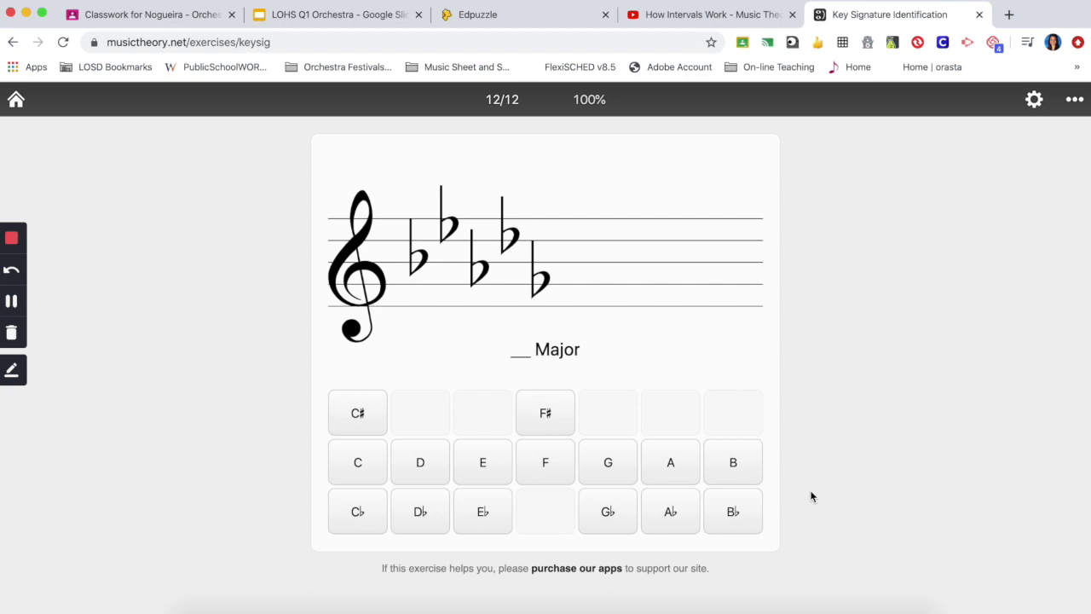